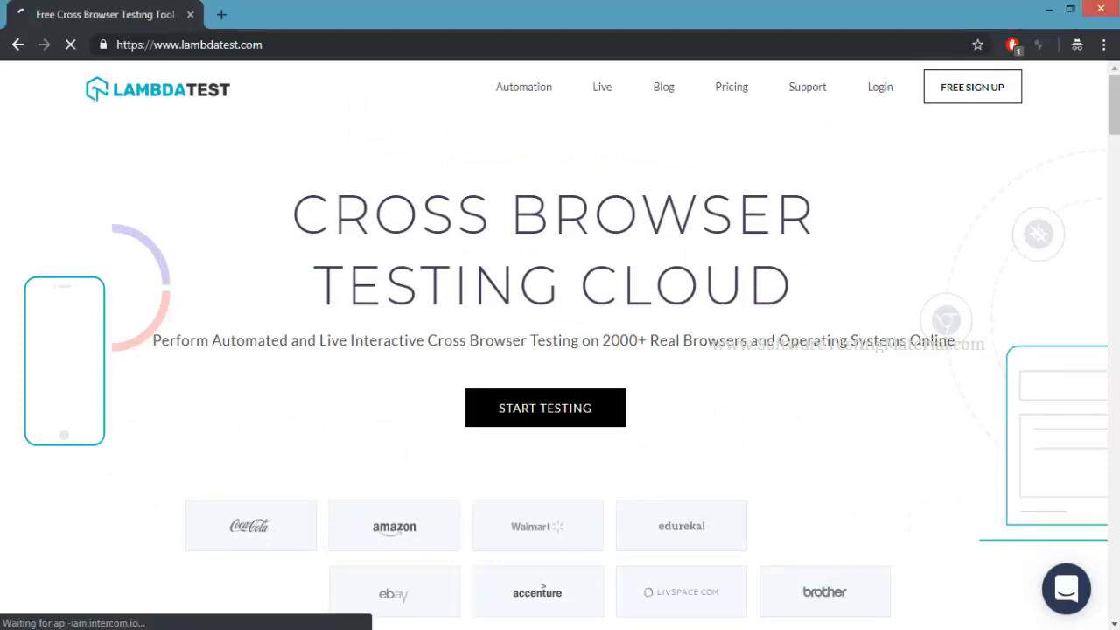
Step: Sign in with email and password from the Free Sign Up page's Login link
{"action": "left_click", "coordinate": [971, 87]}
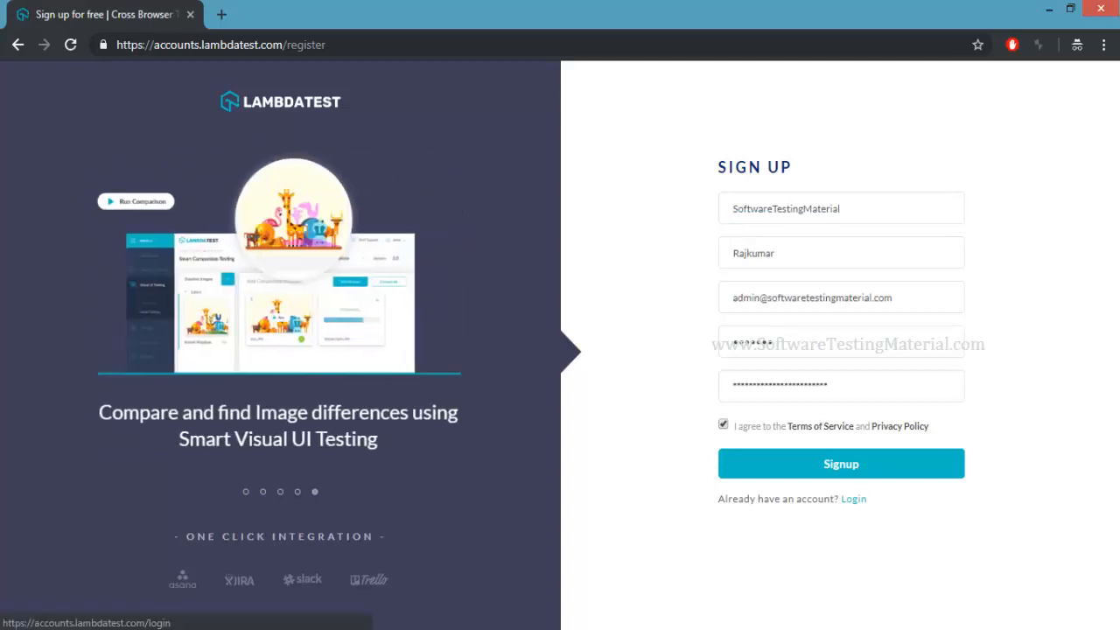
{"action": "left_click", "coordinate": [854, 497]}
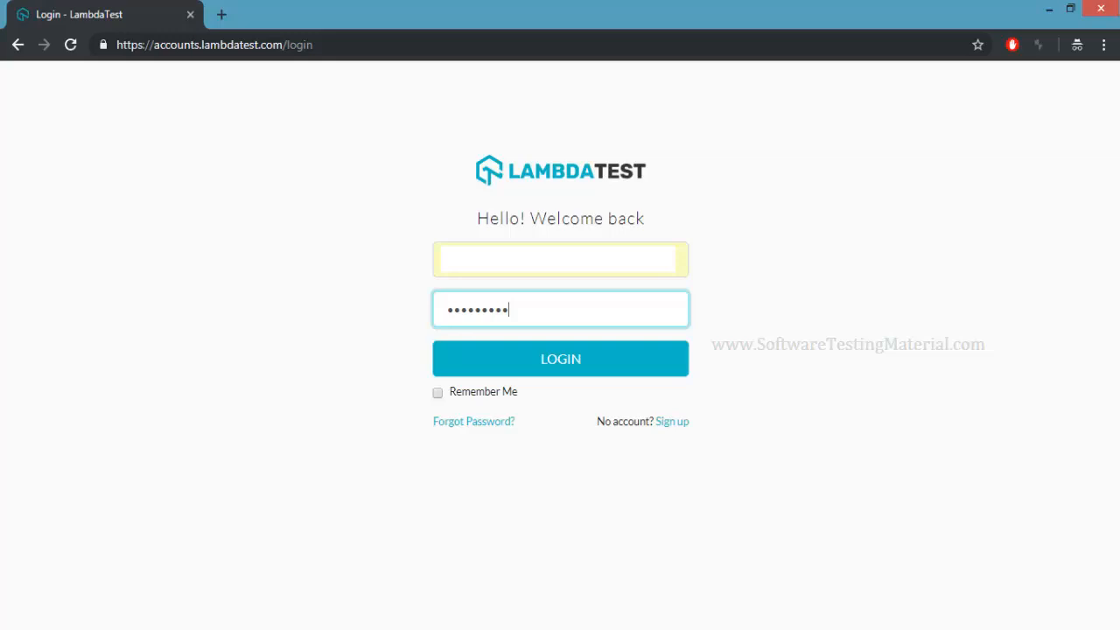
{"action": "left_click", "coordinate": [560, 357]}
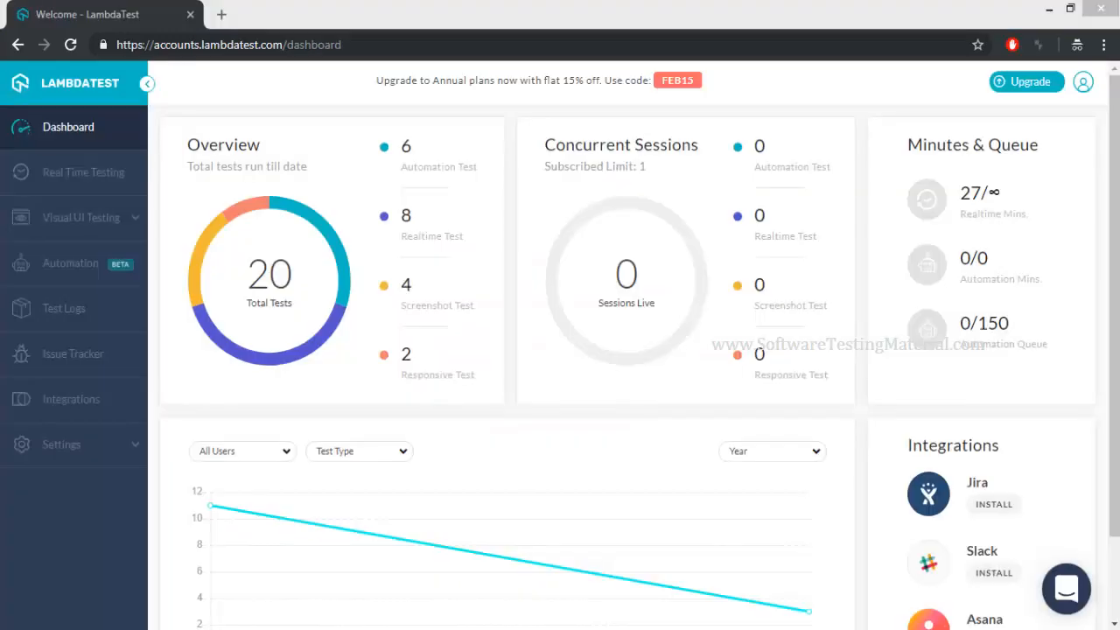
{"action": "left_click", "coordinate": [73, 174]}
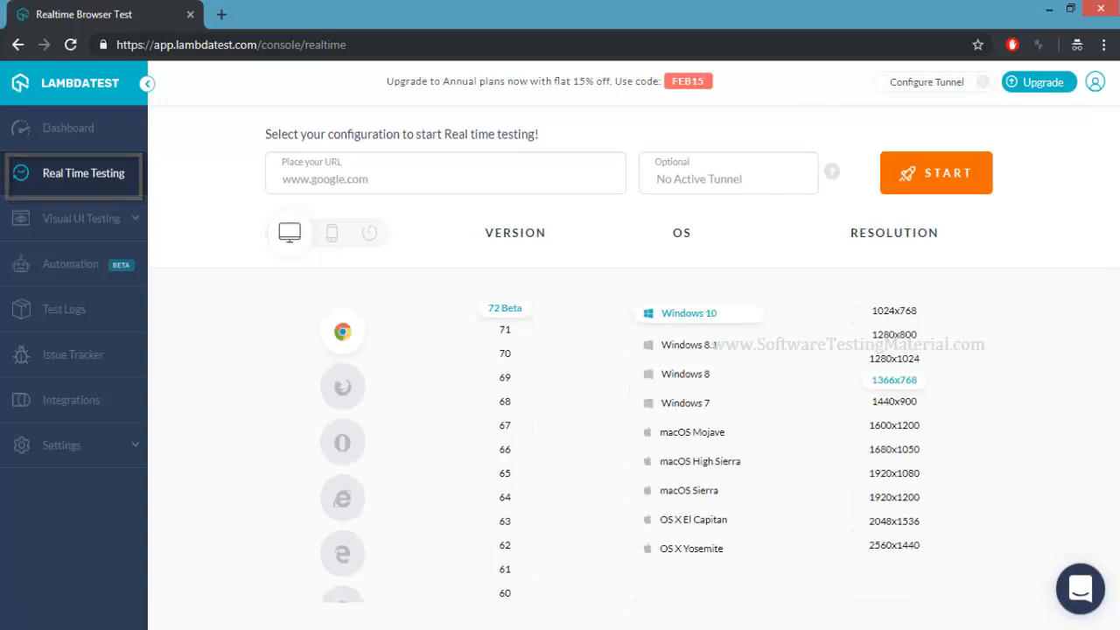
{"action": "type", "text": "https://www.softwaretestingmaterial.com"}
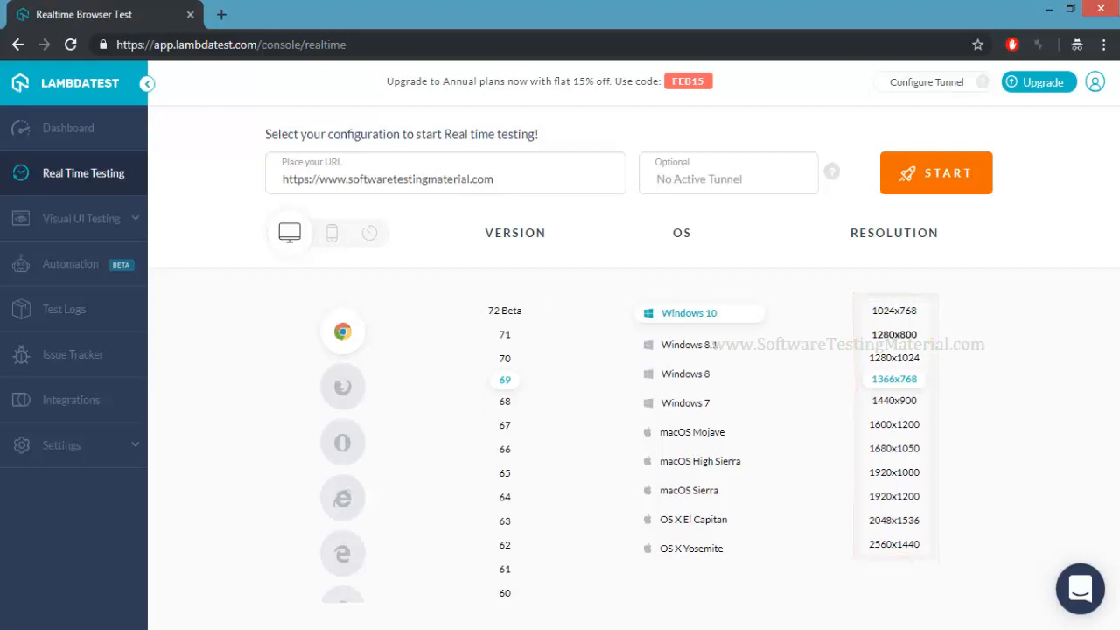
{"action": "left_click", "coordinate": [935, 173]}
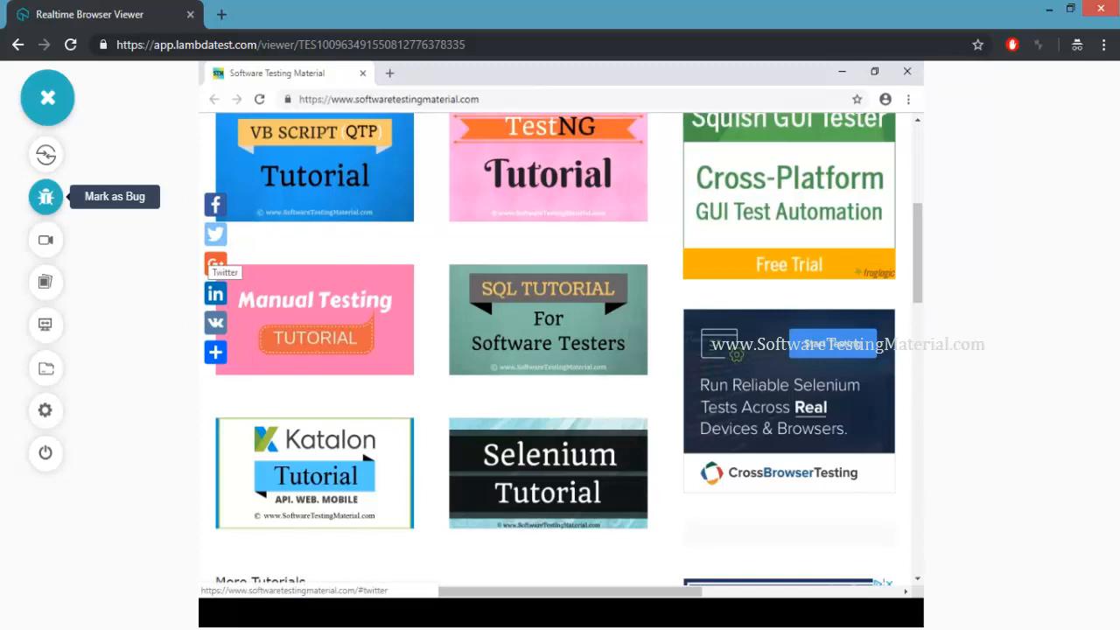
Step: Capture the page, add the note 'social shring' beside the boxed sharing buttons, and mark it as a bug
{"action": "left_click", "coordinate": [46, 196]}
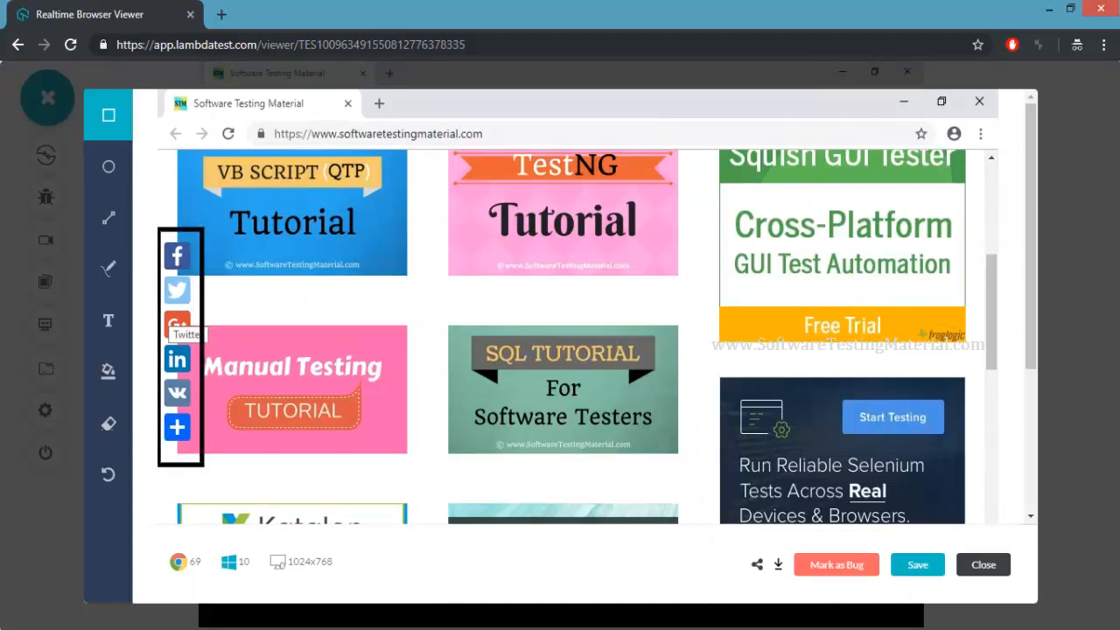
{"action": "left_click", "coordinate": [109, 320]}
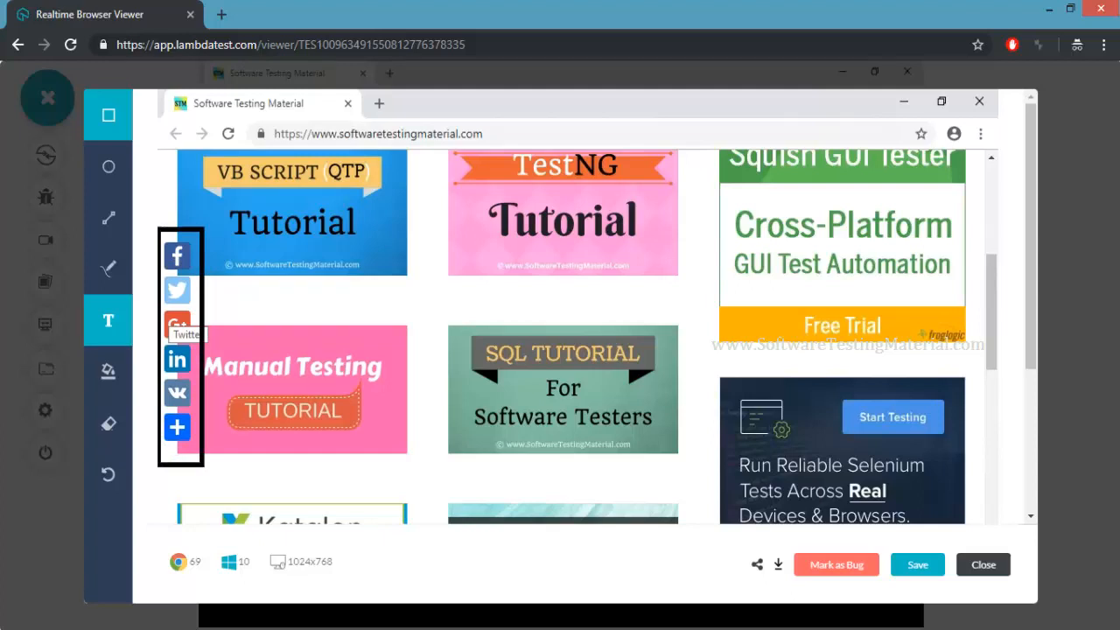
{"action": "type", "text": "social shring buttons are overlapped"}
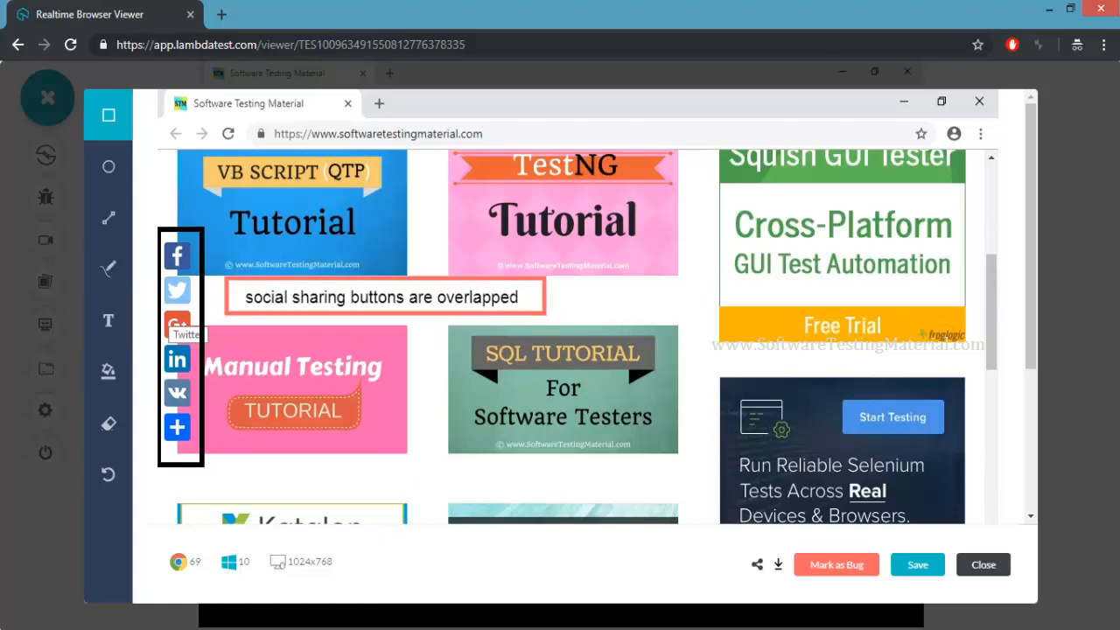
{"action": "left_click", "coordinate": [108, 217]}
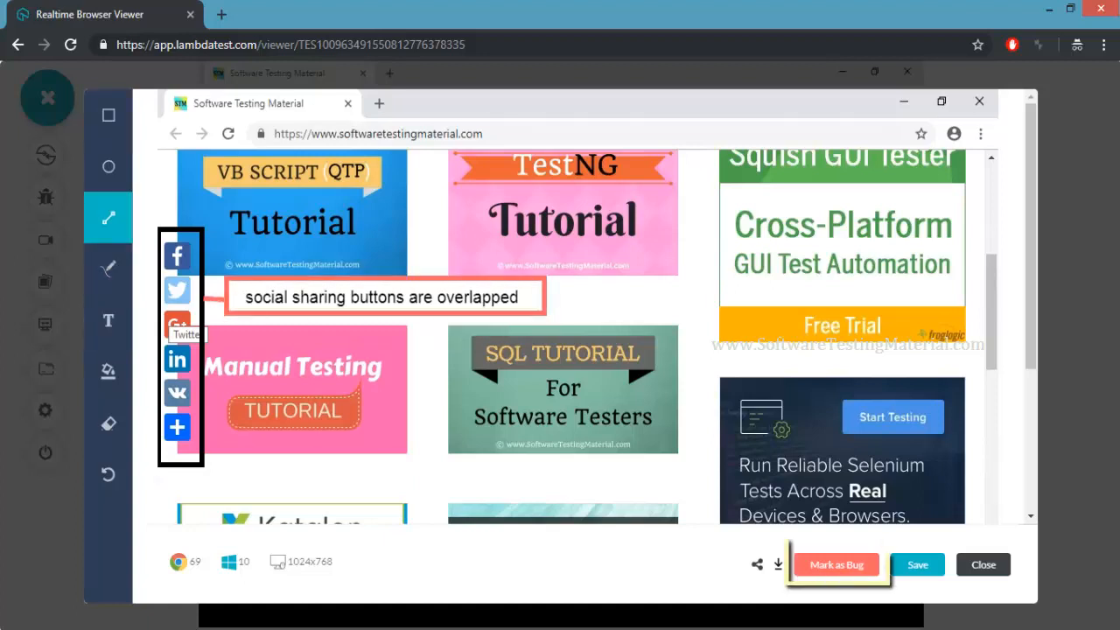
{"action": "left_click", "coordinate": [836, 563]}
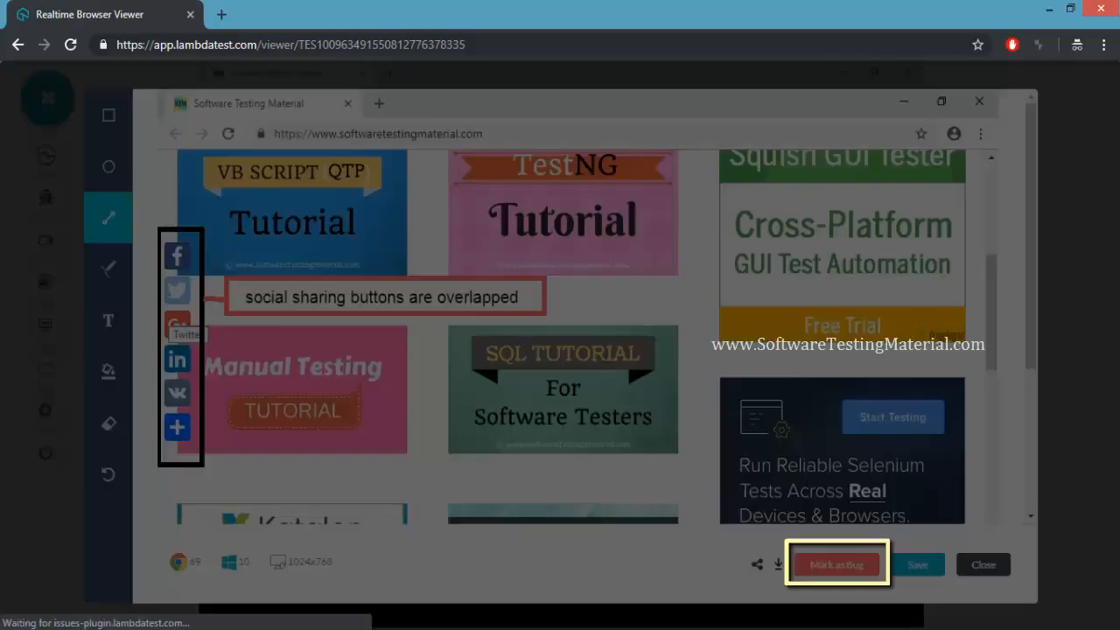
Step: Create a highest-priority Bug issue summarised as 'GUI Issues'
{"action": "left_click", "coordinate": [837, 564]}
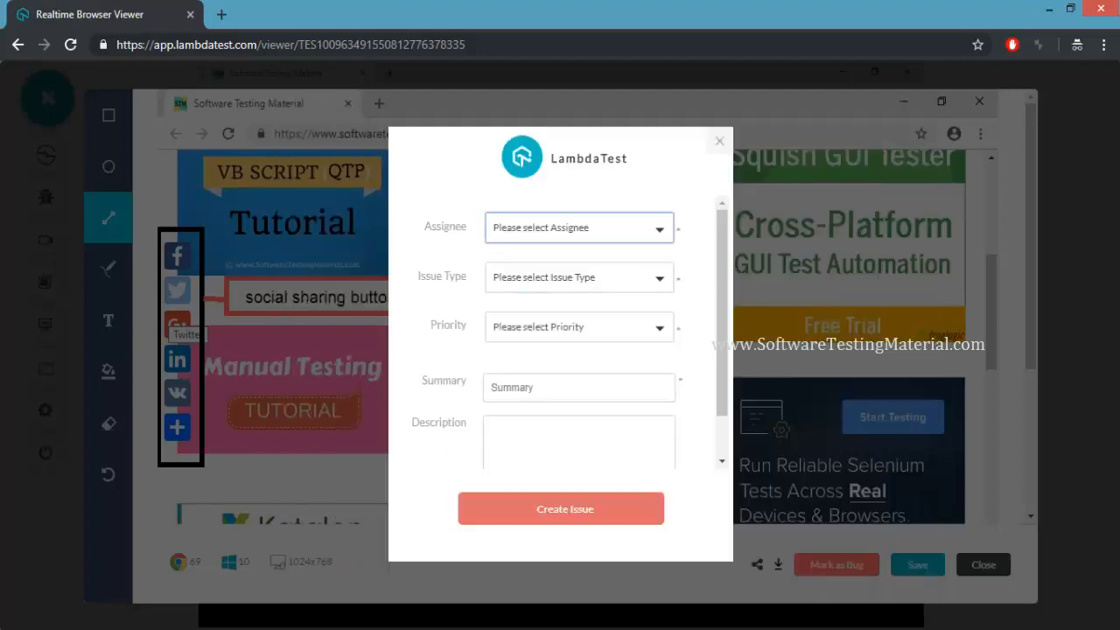
{"action": "left_click", "coordinate": [577, 277]}
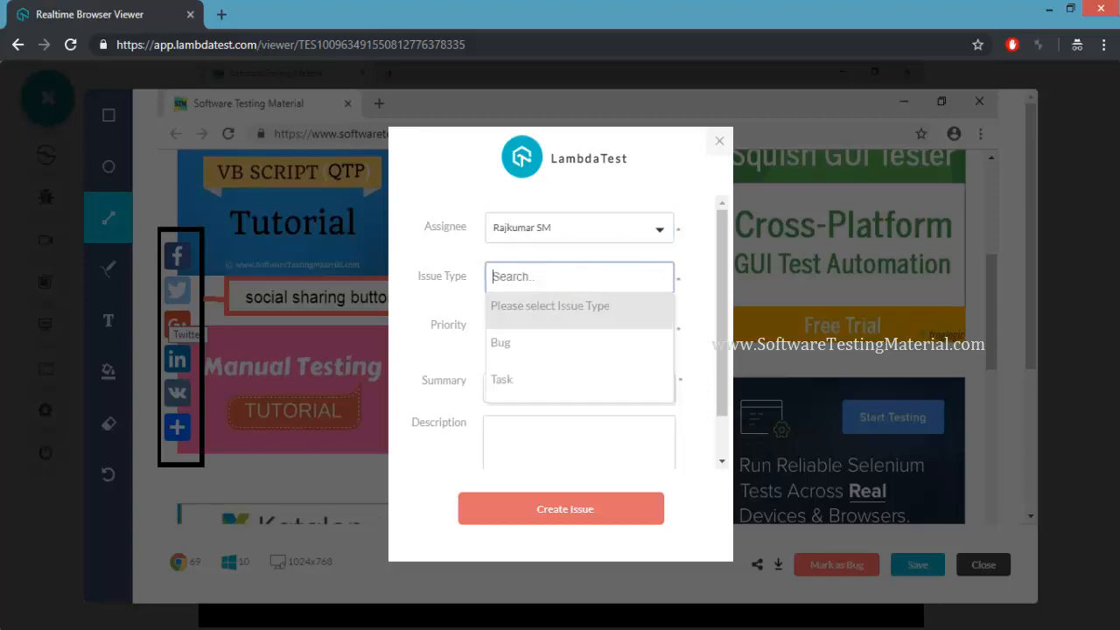
{"action": "left_click", "coordinate": [500, 341]}
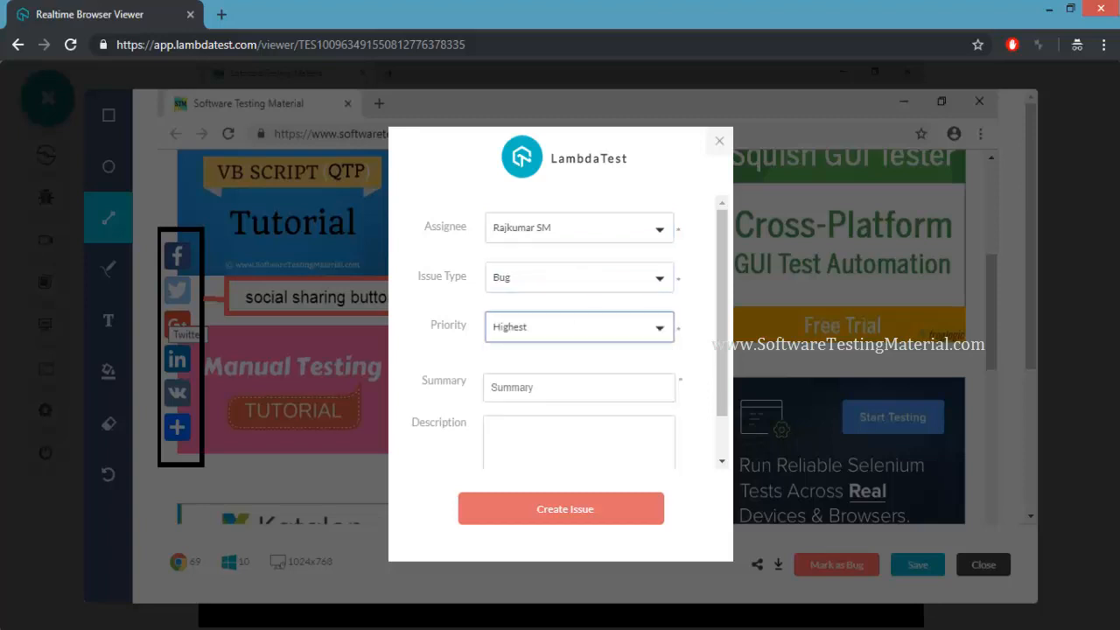
{"action": "left_click", "coordinate": [577, 387]}
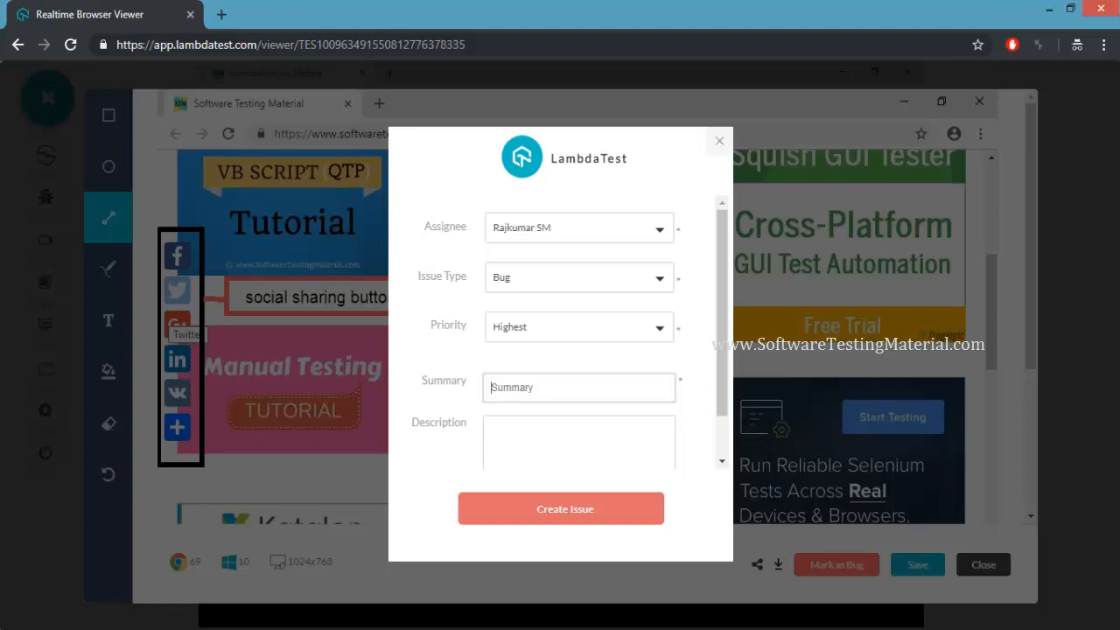
{"action": "type", "text": "GUI"}
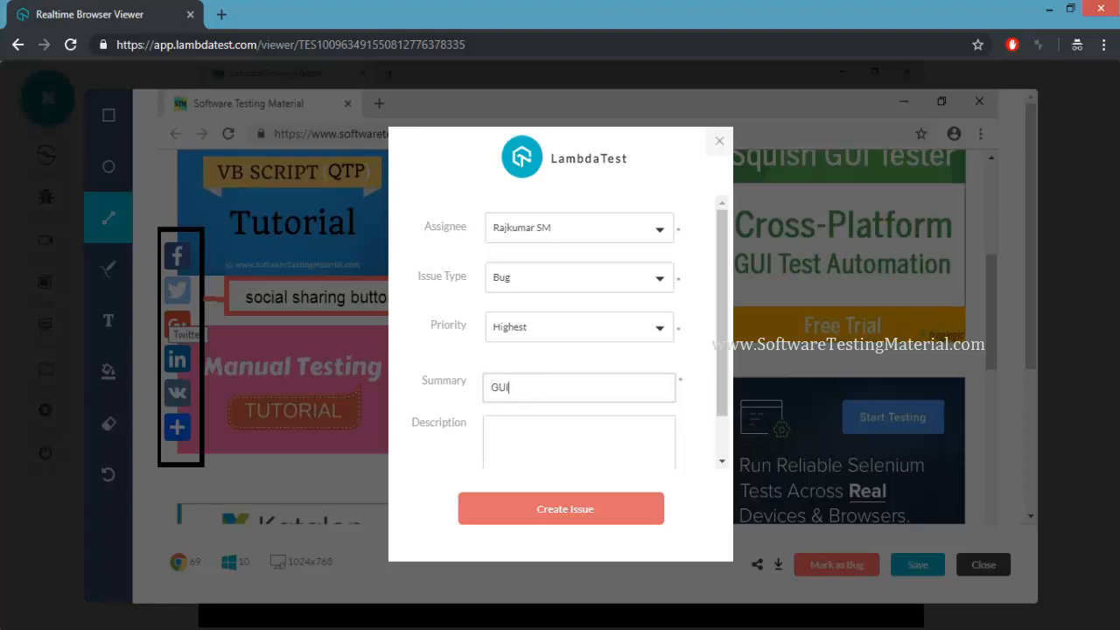
{"action": "type", "text": "Issues"}
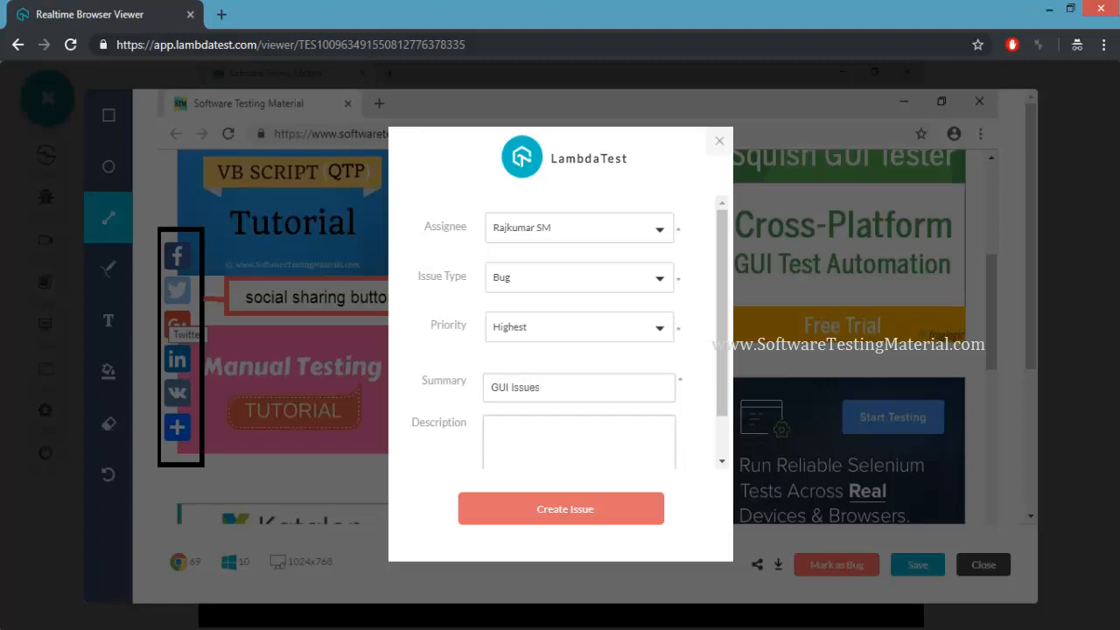
{"action": "left_click", "coordinate": [560, 507]}
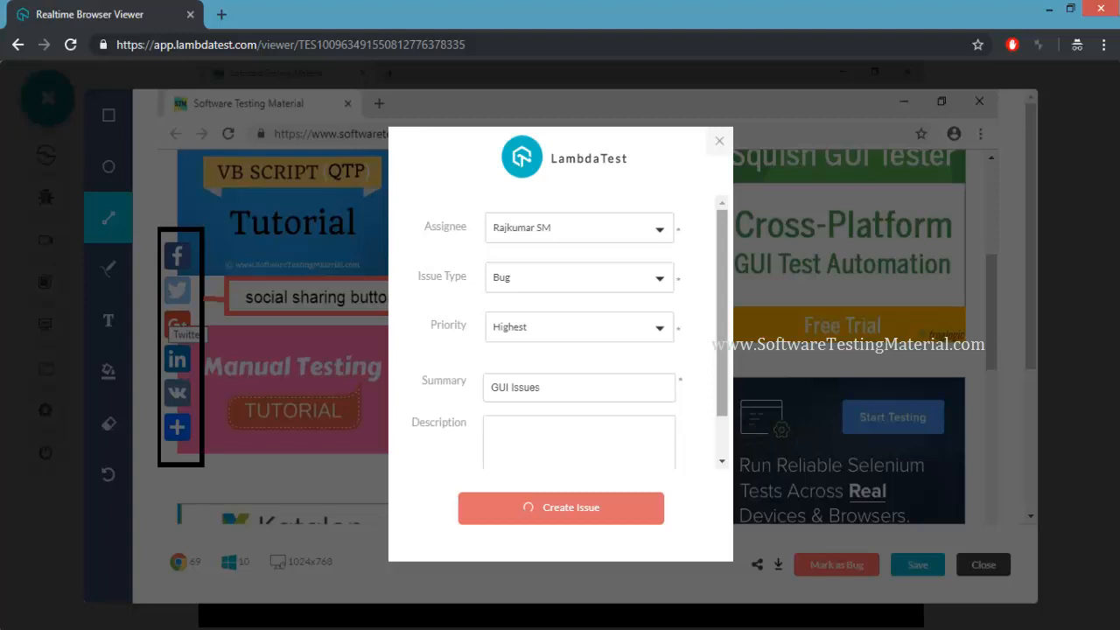
Step: End the live testing session and confirm
{"action": "left_click", "coordinate": [45, 453]}
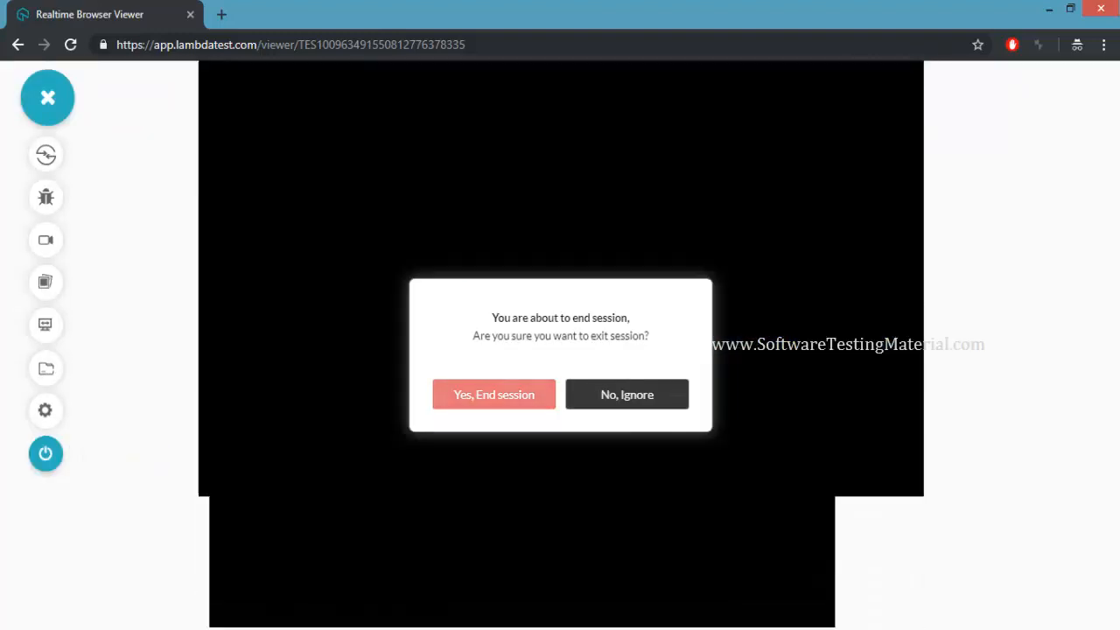
{"action": "left_click", "coordinate": [493, 393]}
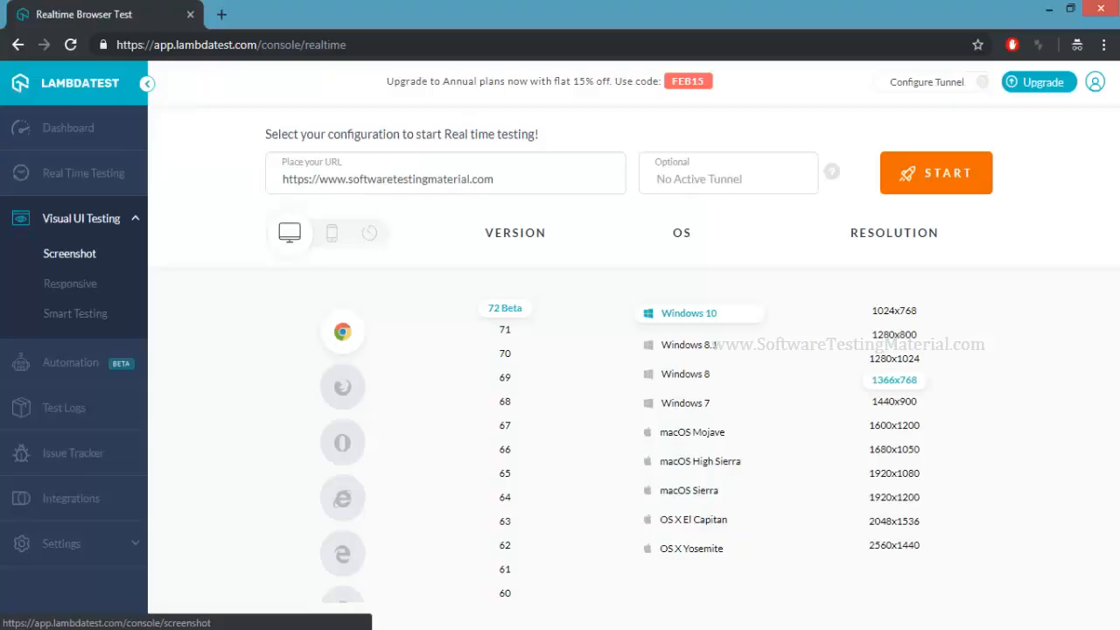
Step: Open the Visual UI Testing screenshot page and focus the URL field
{"action": "left_click", "coordinate": [70, 252]}
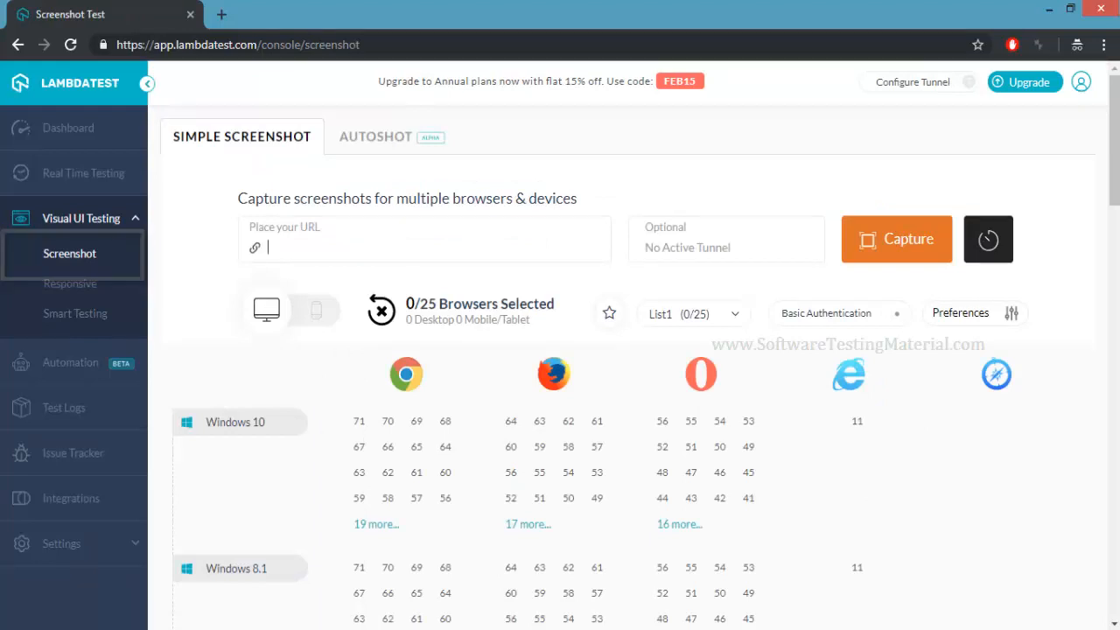
{"action": "left_click", "coordinate": [423, 237]}
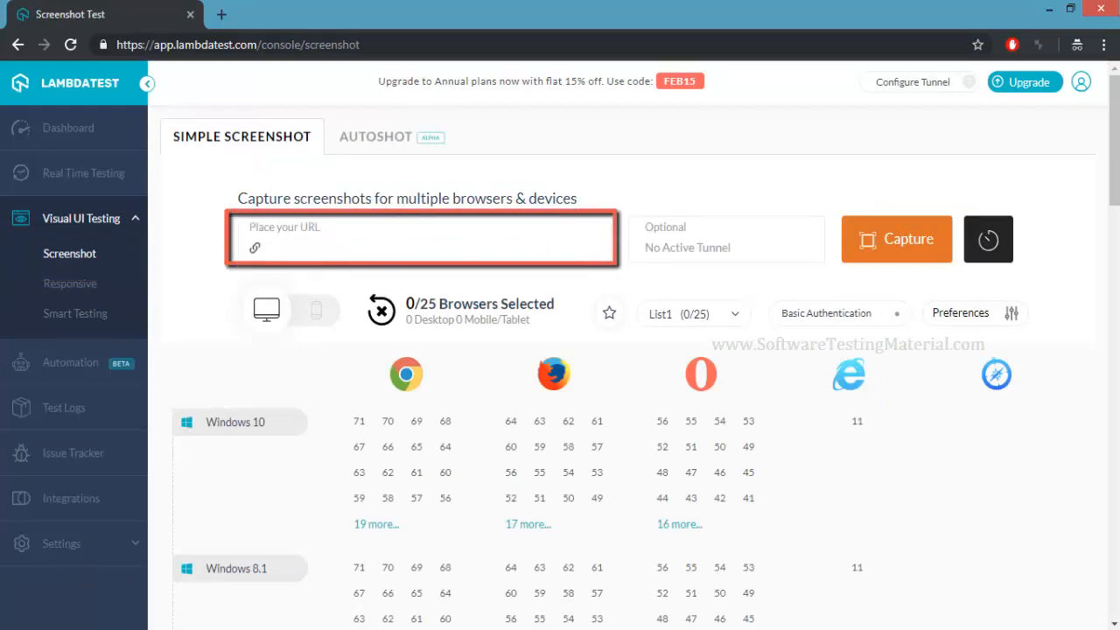
{"action": "left_click", "coordinate": [420, 247]}
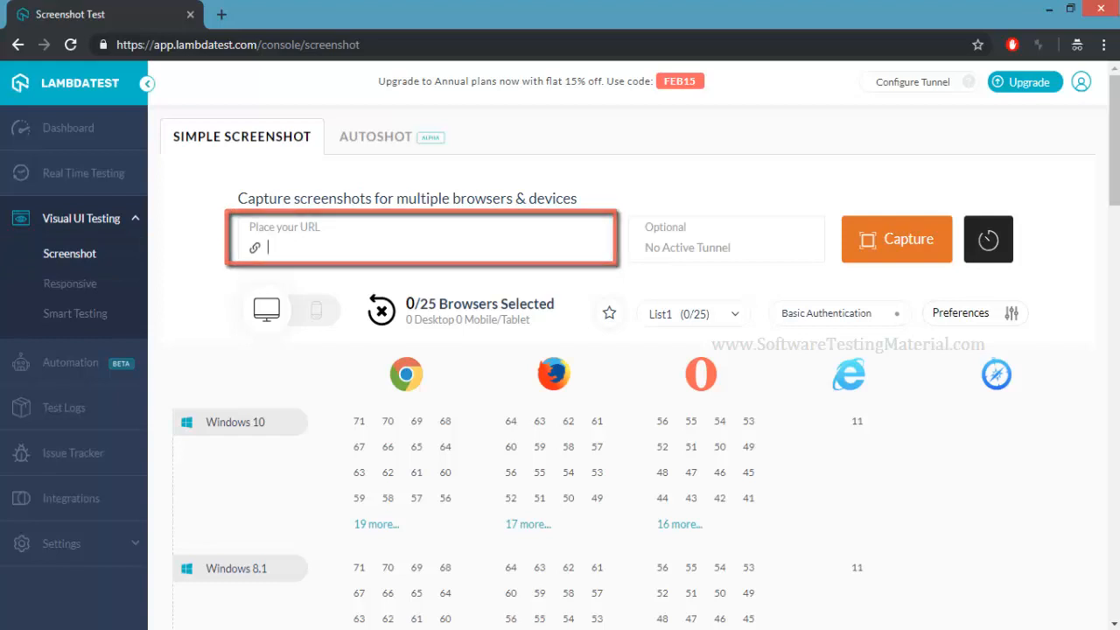
{"action": "left_click", "coordinate": [315, 310]}
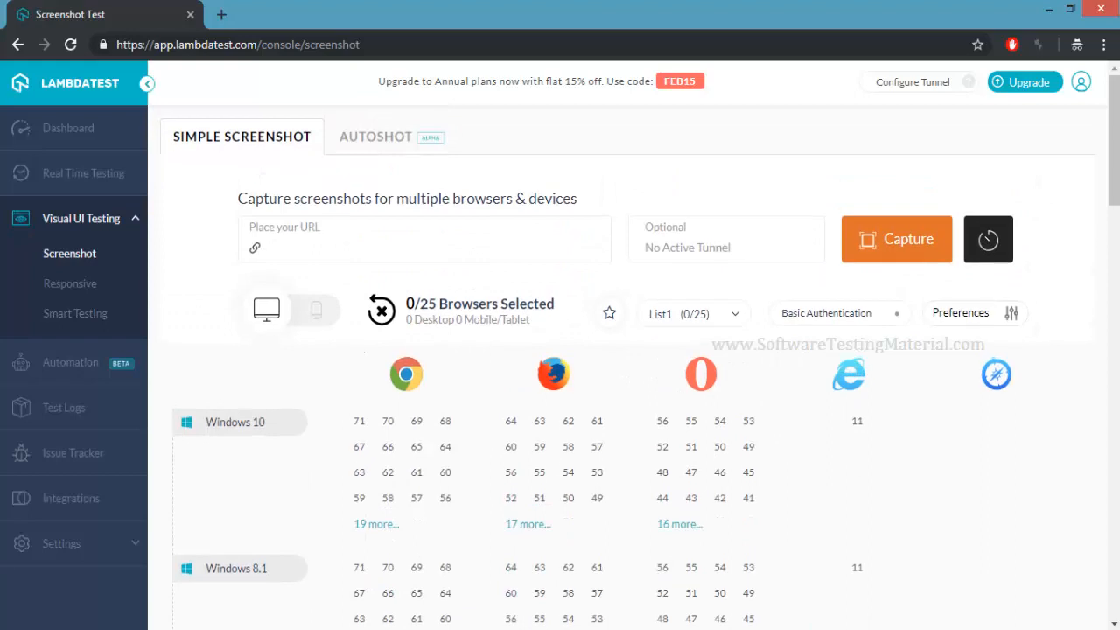
{"action": "left_click", "coordinate": [896, 238]}
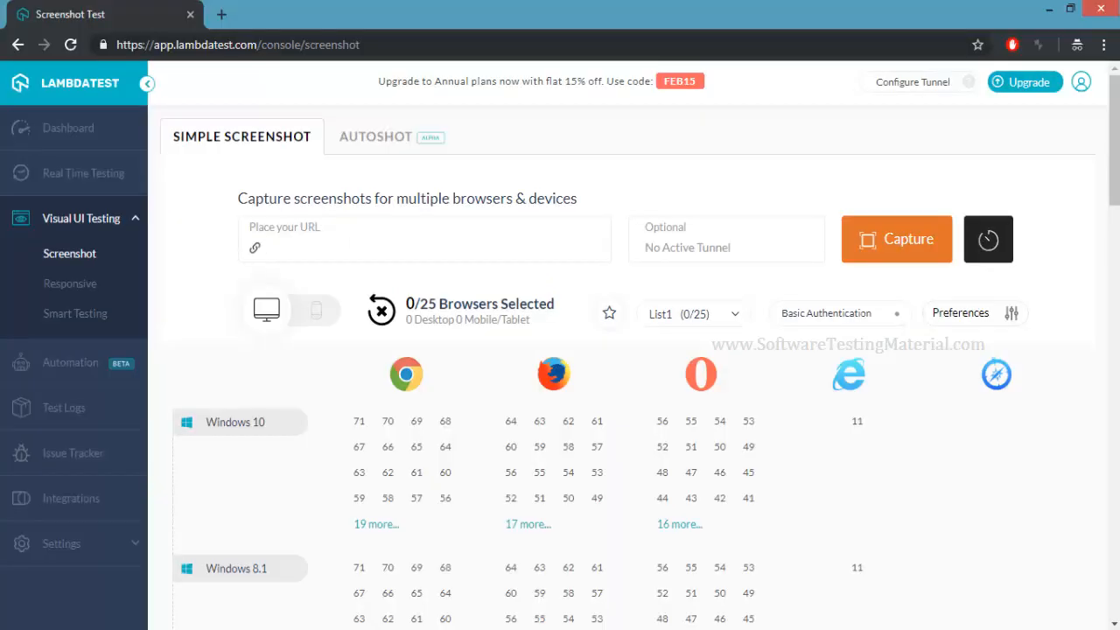
Step: Open responsive testing and browse the device list, previewing a Galaxy Note 9
{"action": "left_click", "coordinate": [70, 283]}
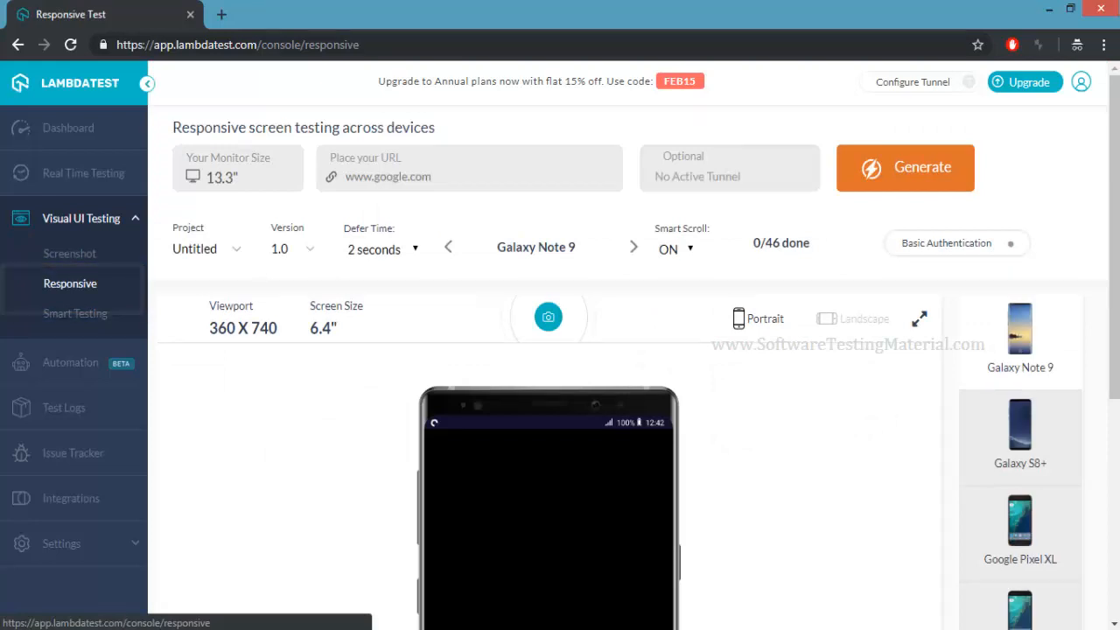
{"action": "left_click", "coordinate": [469, 175]}
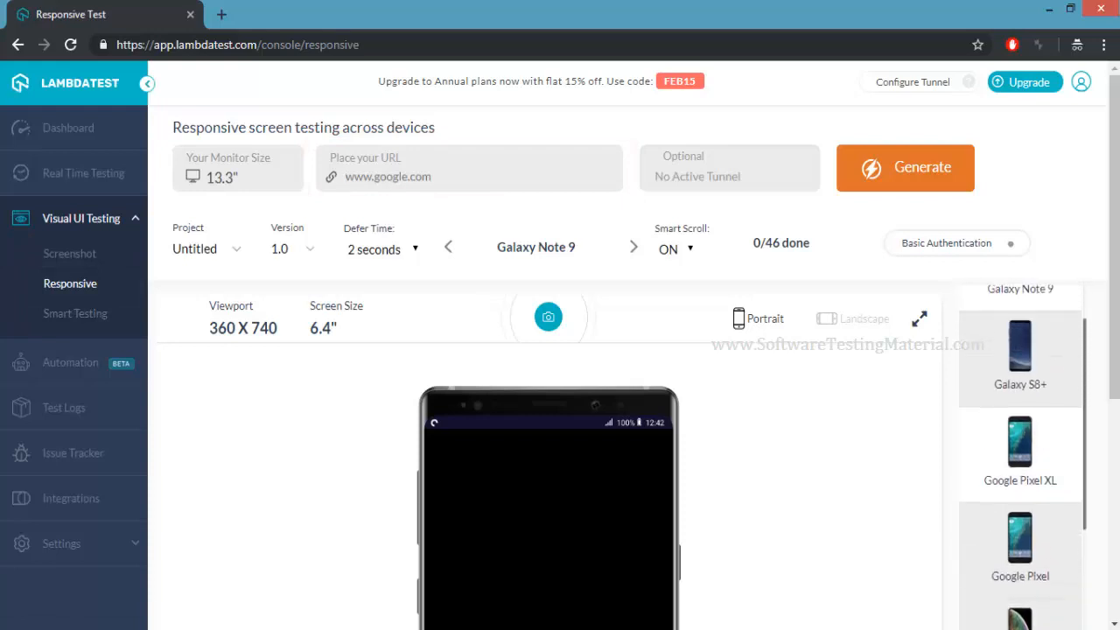
{"action": "left_click", "coordinate": [824, 318]}
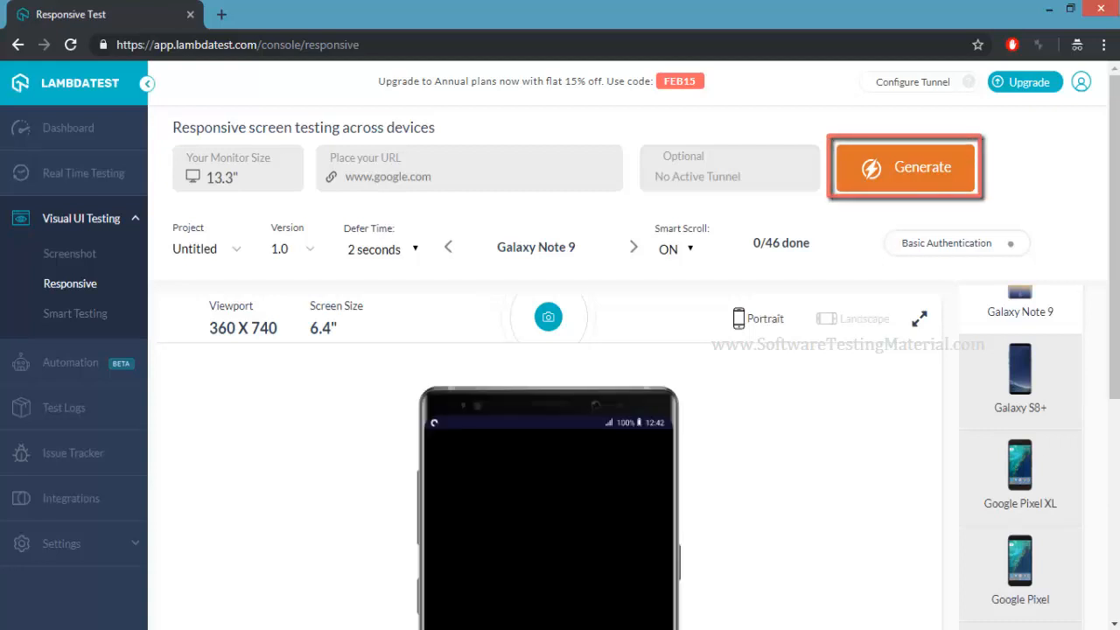
{"action": "mouse_move", "coordinate": [70, 362]}
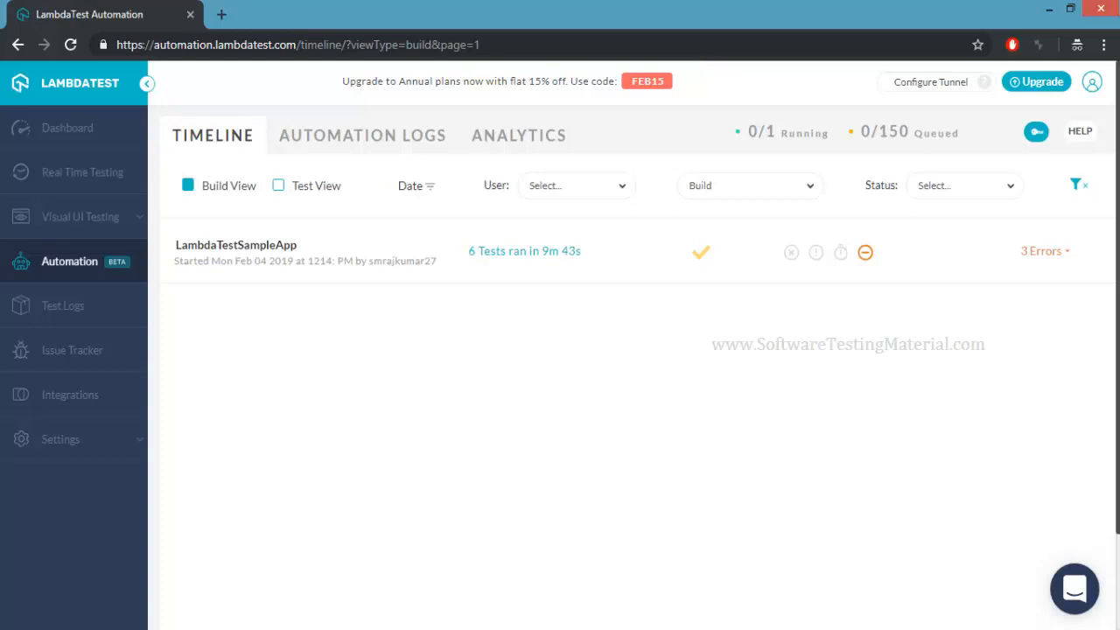
Step: Return to the real-time testing setup with softwaretestingmaterial.com entered
{"action": "left_click", "coordinate": [82, 173]}
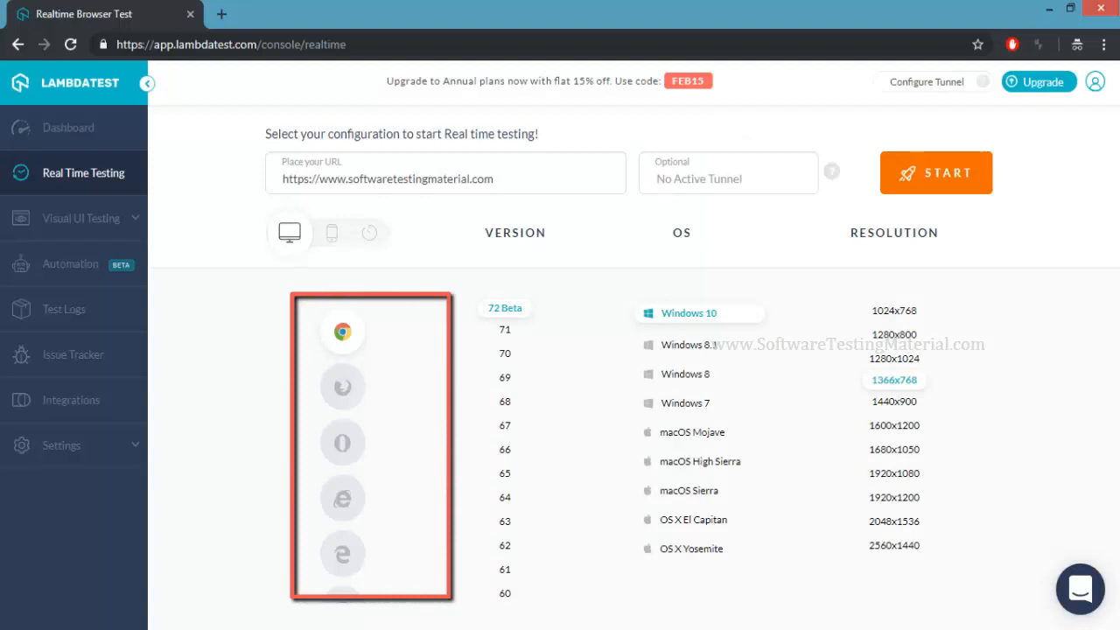
{"action": "mouse_move", "coordinate": [343, 387]}
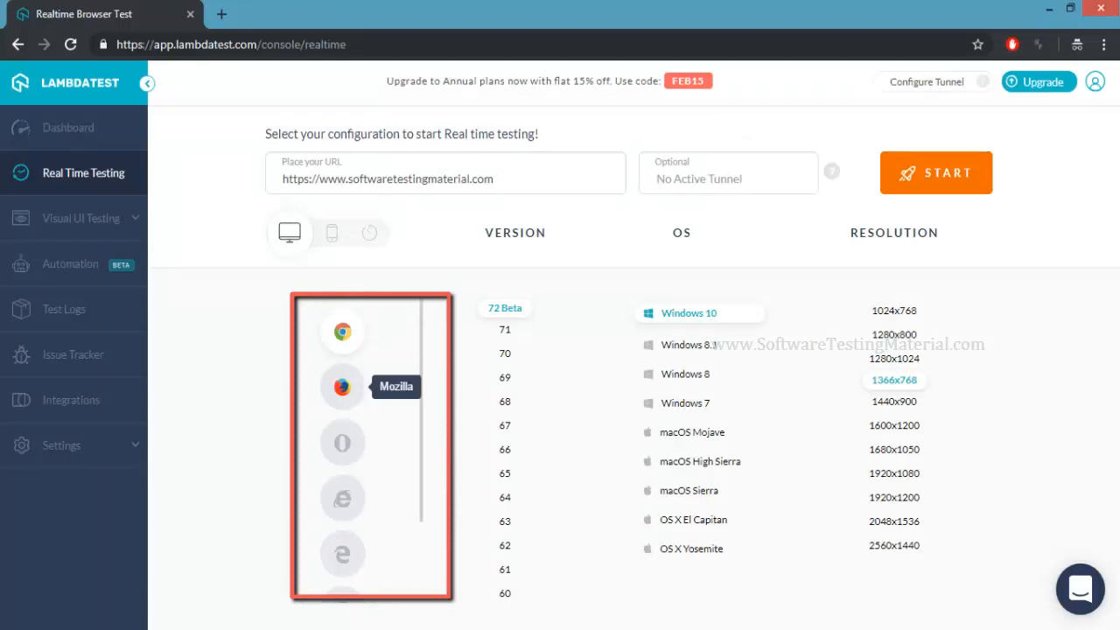
{"action": "mouse_move", "coordinate": [343, 496]}
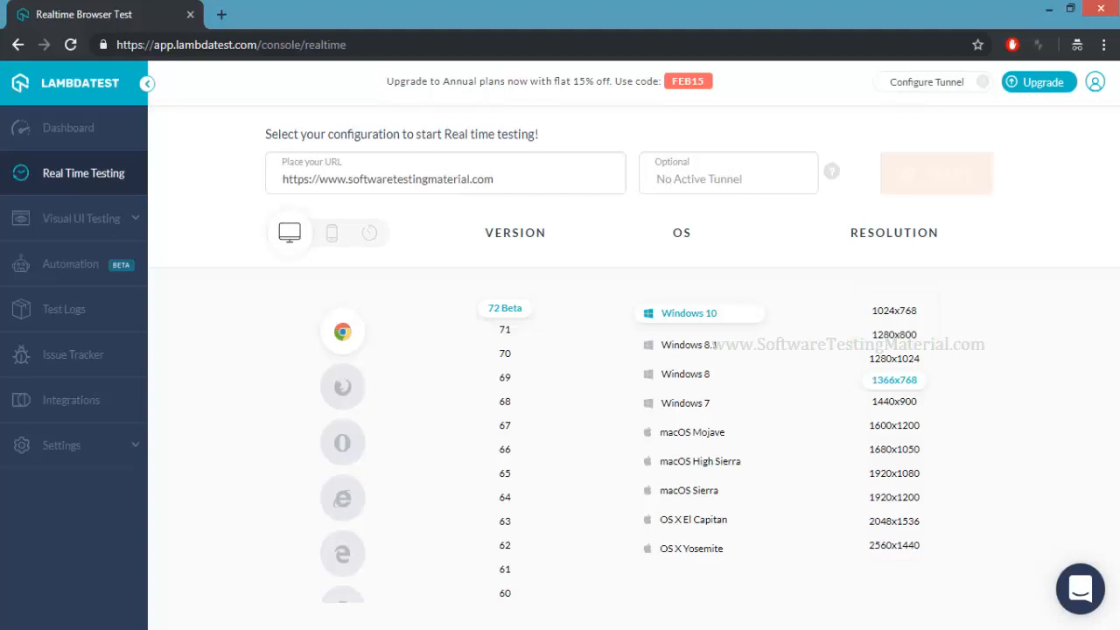
Step: Start the live session, switch the remote browser to another resolution, then end the session
{"action": "left_click", "coordinate": [936, 173]}
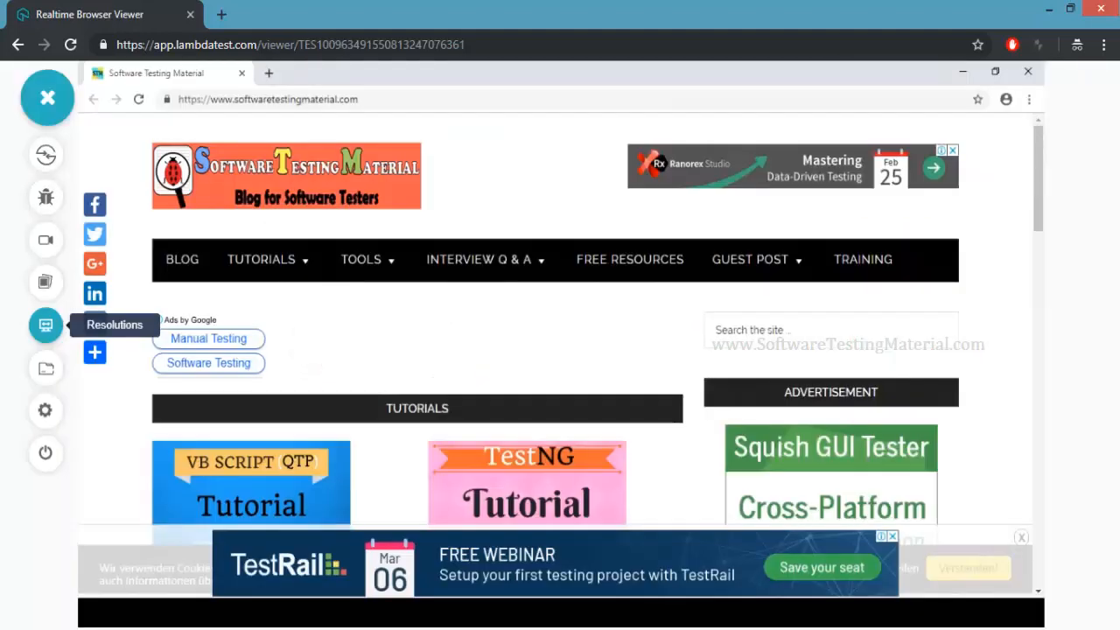
{"action": "left_click", "coordinate": [45, 323]}
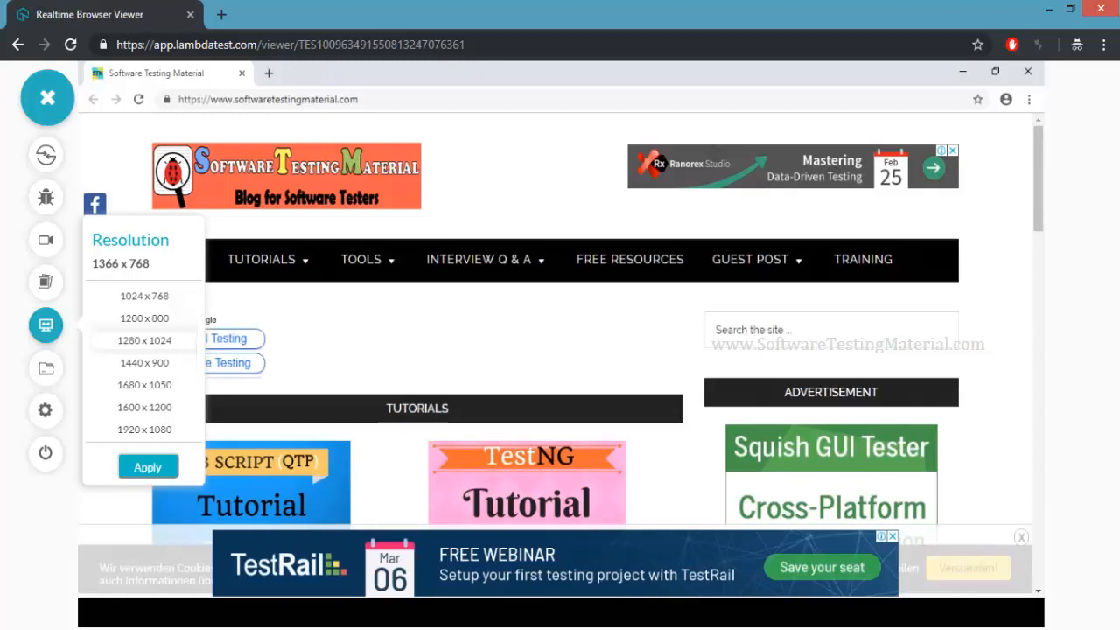
{"action": "left_click", "coordinate": [147, 465]}
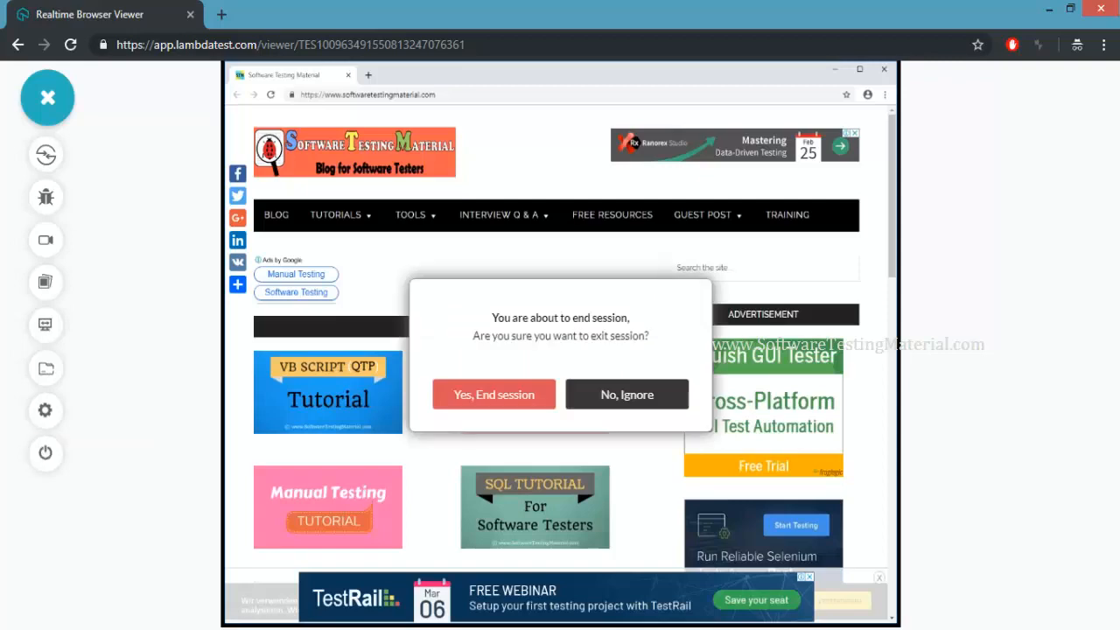
{"action": "left_click", "coordinate": [494, 395]}
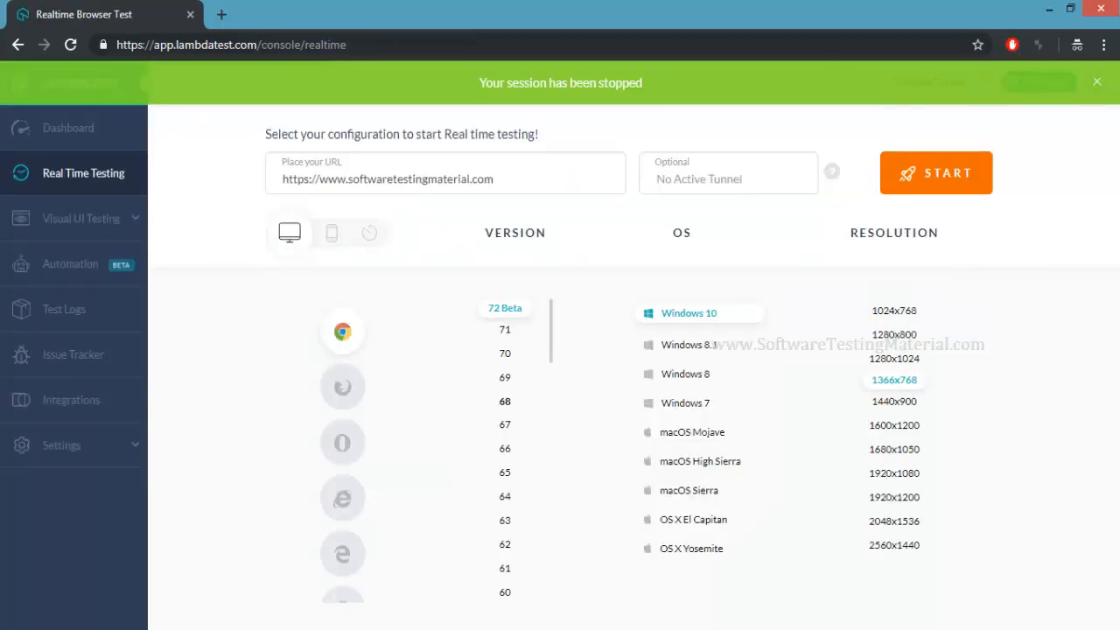
Step: Browse the iPhone, iPad and Android device lists for mobile testing
{"action": "left_click", "coordinate": [333, 231]}
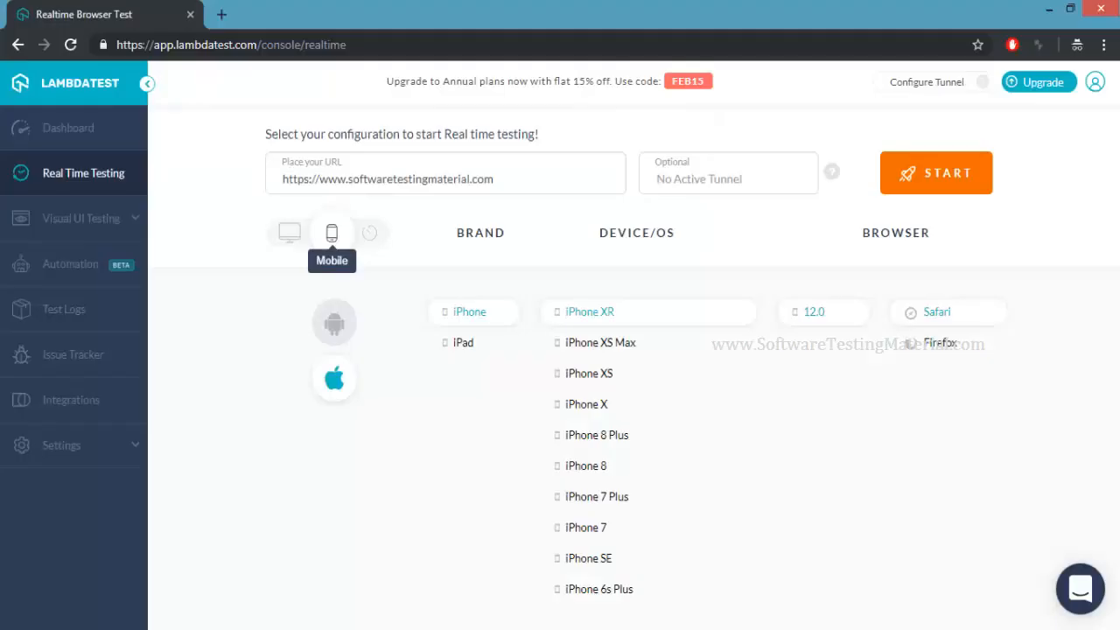
{"action": "scroll", "scroll_direction": "down", "scroll_amount": 3}
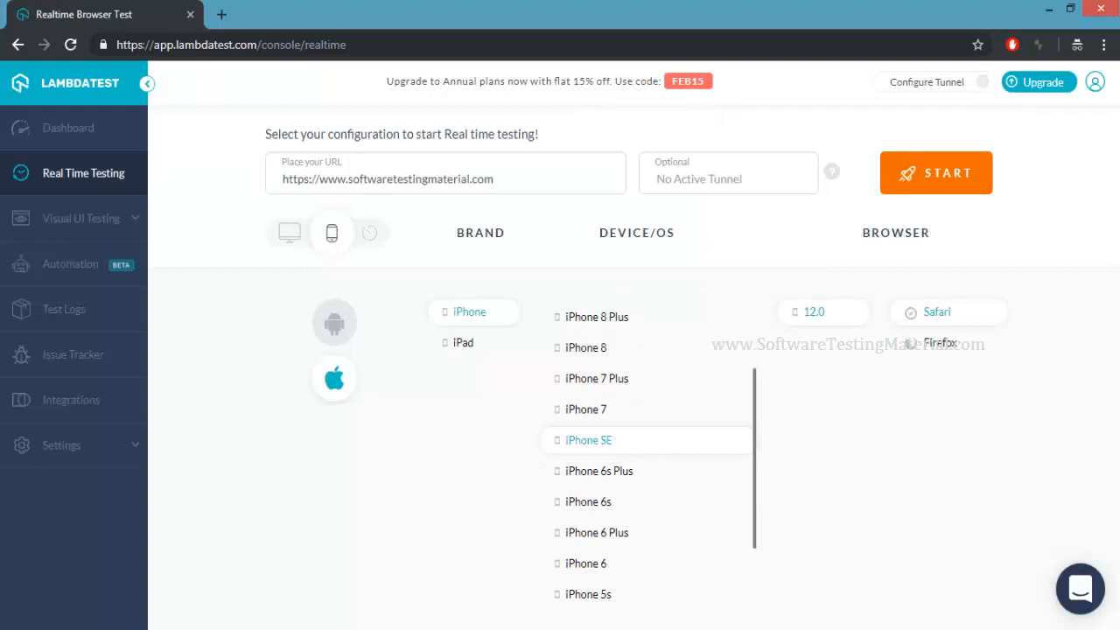
{"action": "left_click", "coordinate": [461, 341]}
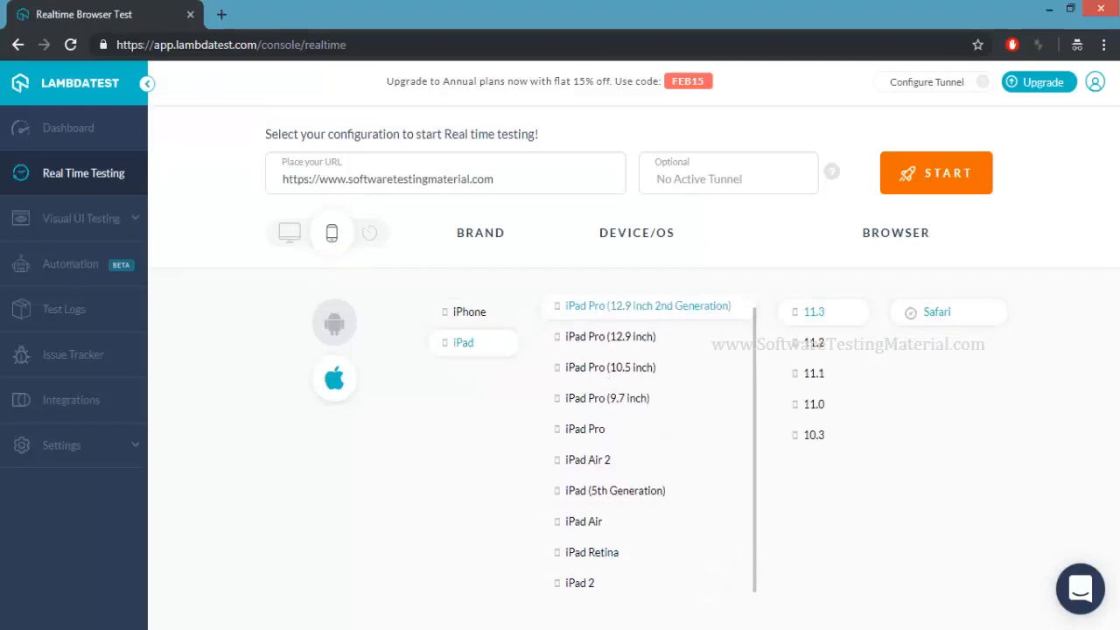
{"action": "left_click", "coordinate": [334, 322]}
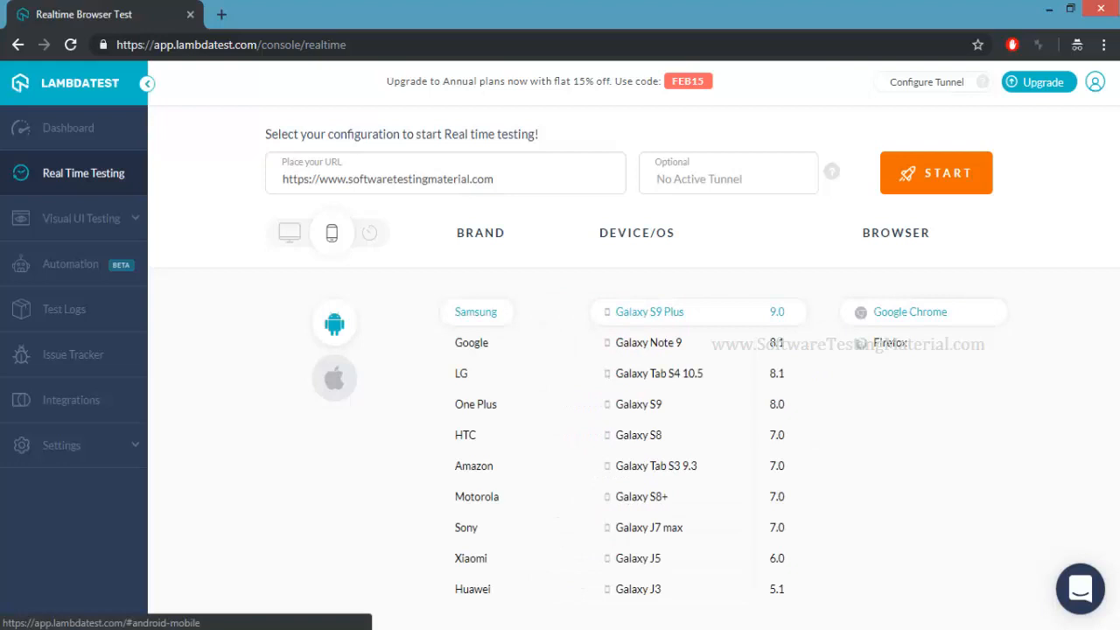
{"action": "scroll", "scroll_direction": "down", "scroll_amount": 3}
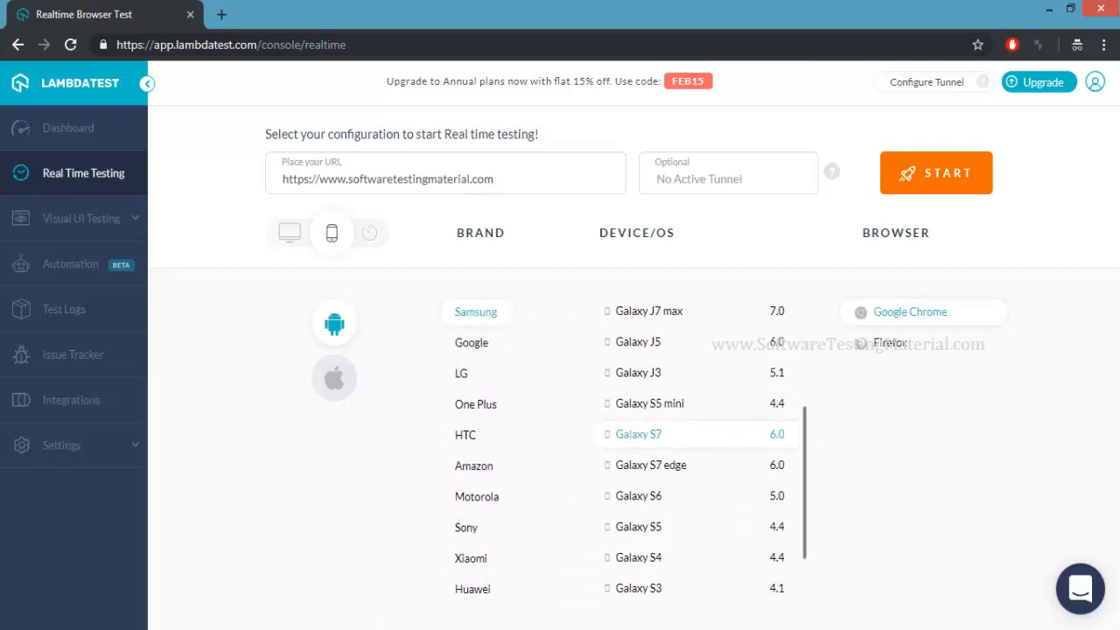
{"action": "scroll", "scroll_direction": "down", "scroll_amount": 3}
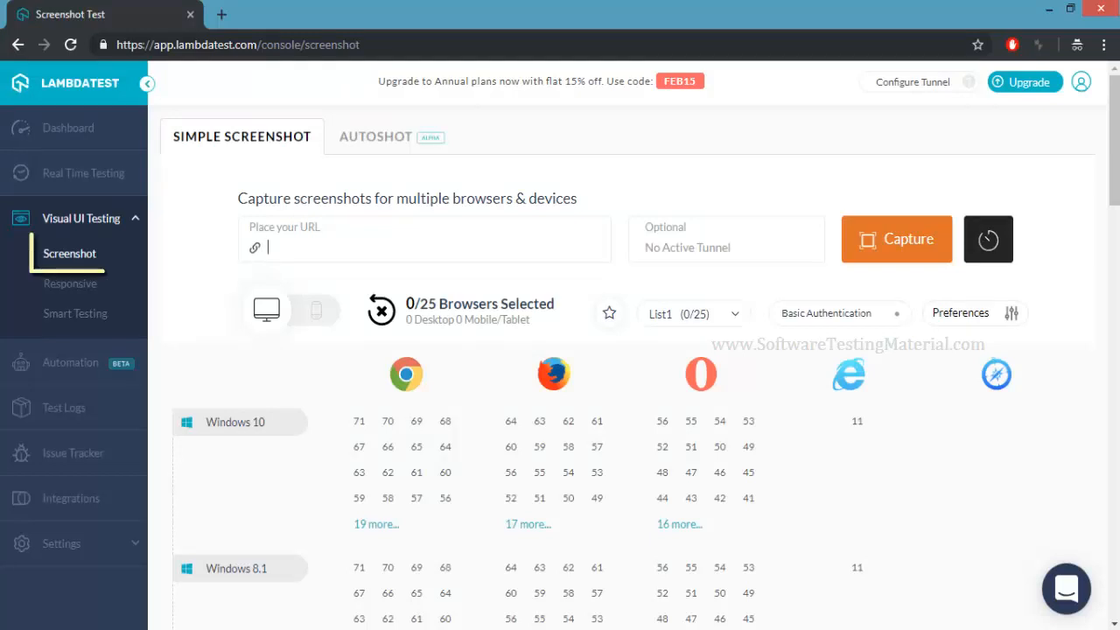
Step: Open the issue tracker showing the filed 'GUI Issues' bug
{"action": "left_click", "coordinate": [70, 251]}
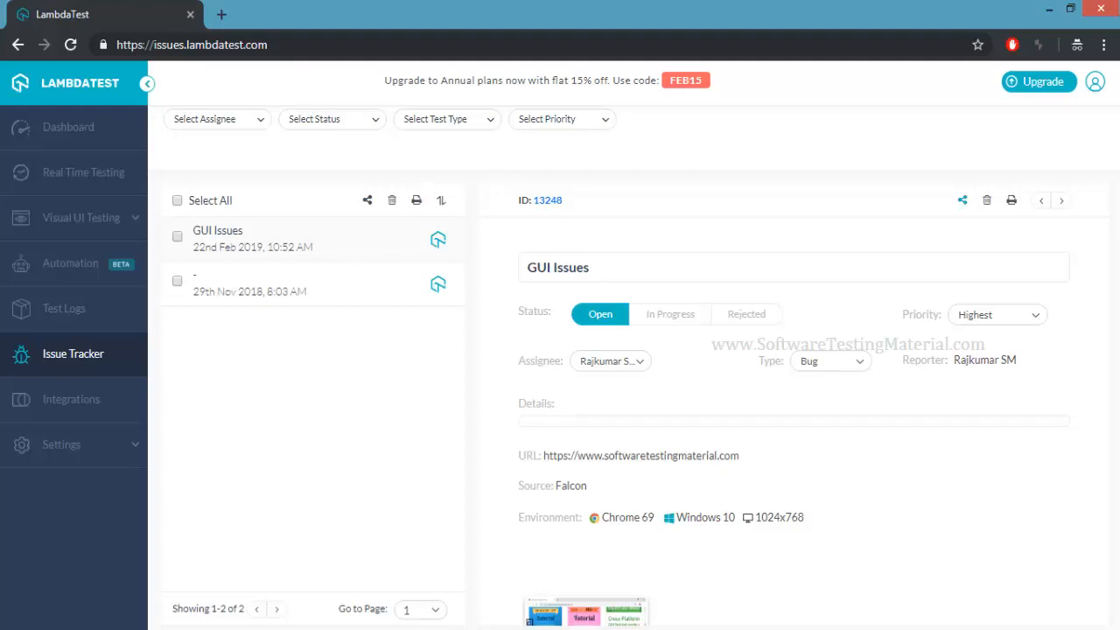
Step: View and dismiss the Share with others dialog for GUI Issues, then reach Integrations
{"action": "left_click", "coordinate": [962, 200]}
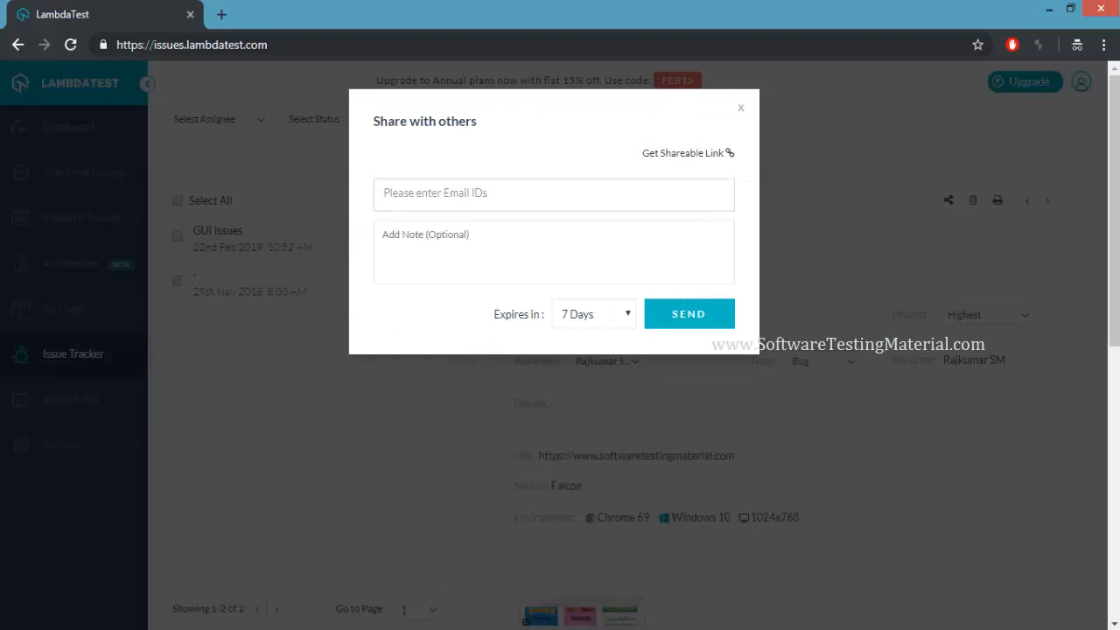
{"action": "left_click", "coordinate": [553, 192]}
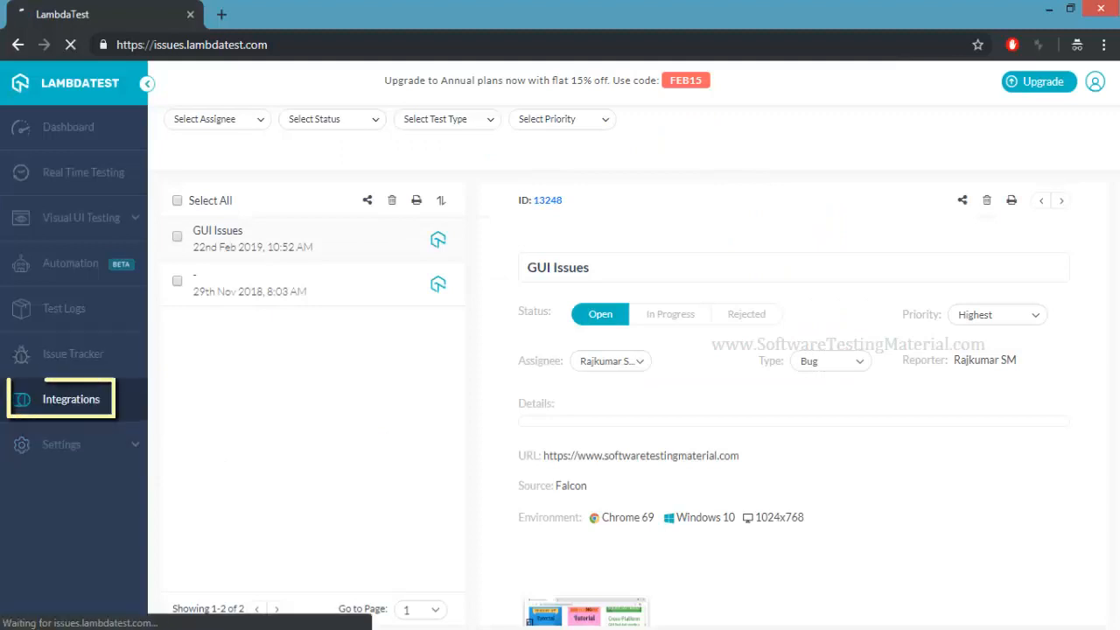
{"action": "left_click", "coordinate": [70, 399]}
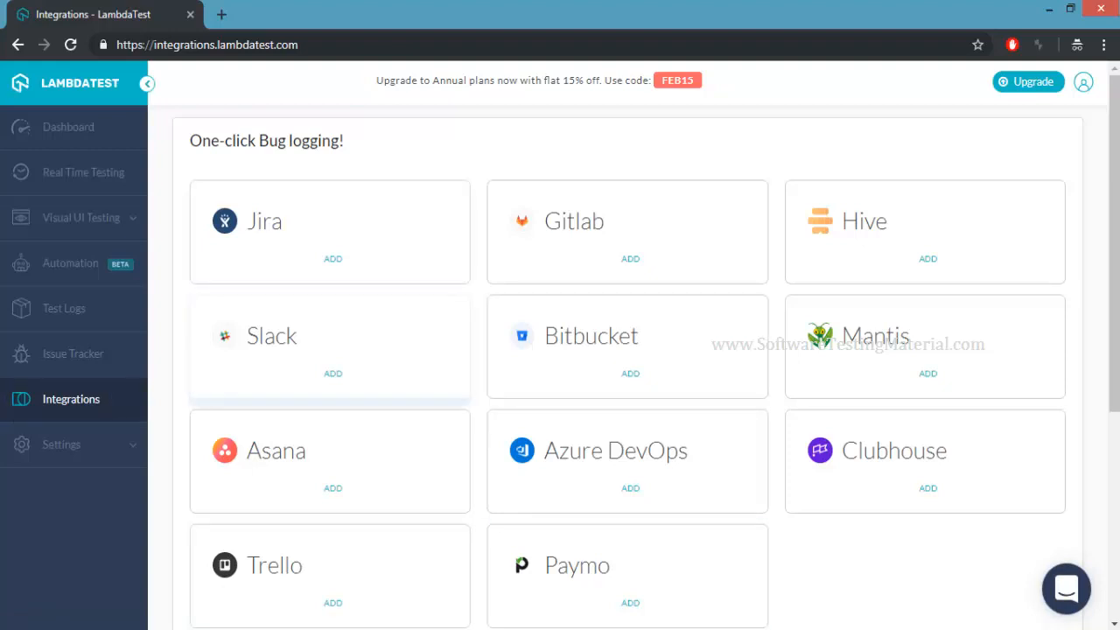
Step: Browse the bug-logging integrations and plugins and launch the Chrome Extension plugin card's store page
{"action": "scroll", "scroll_direction": "down", "scroll_amount": 3}
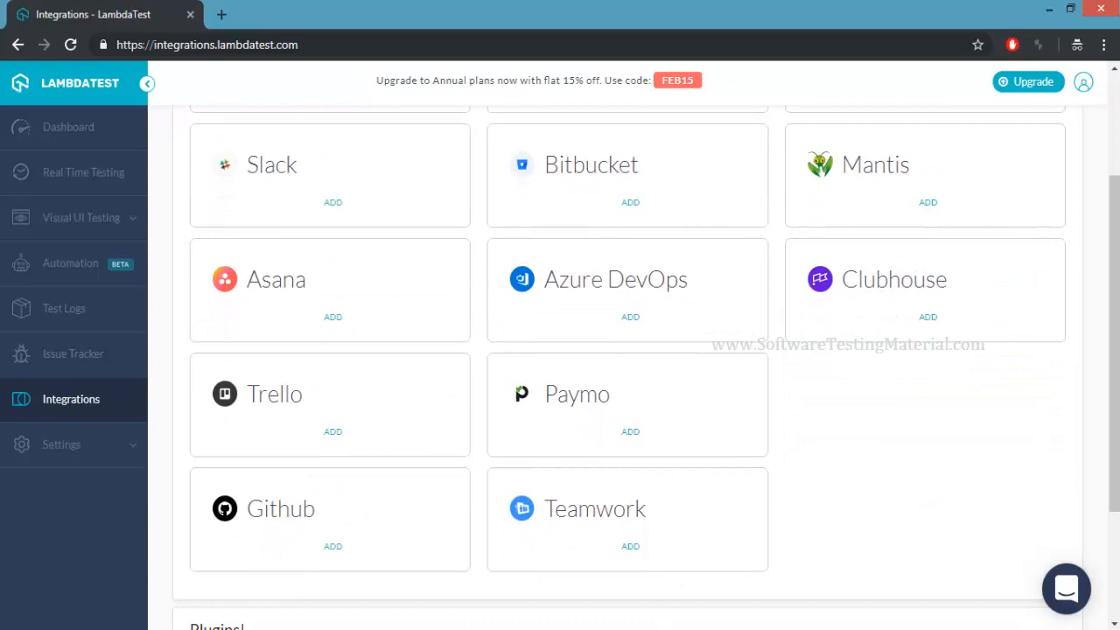
{"action": "scroll", "scroll_direction": "up", "scroll_amount": 3}
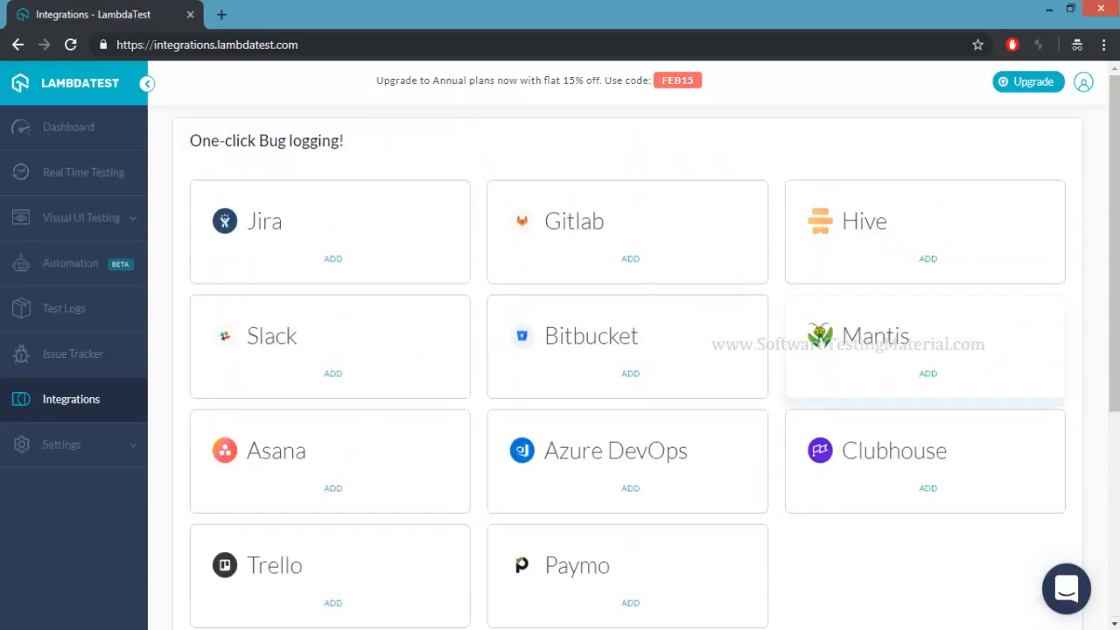
{"action": "scroll", "scroll_direction": "down", "scroll_amount": 3}
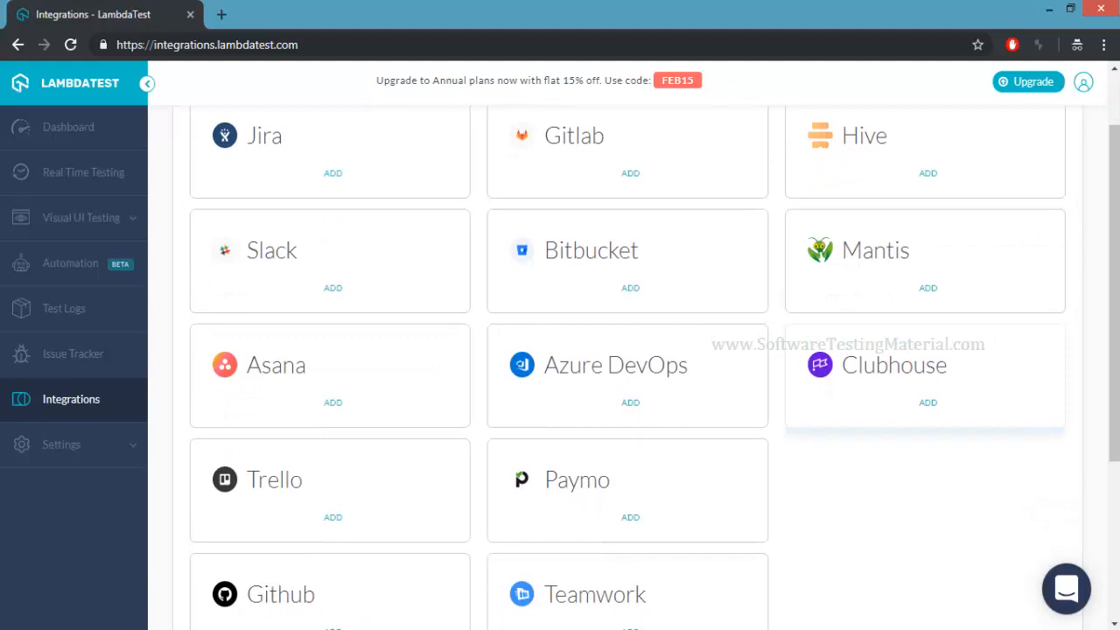
{"action": "scroll", "scroll_direction": "down", "scroll_amount": 3}
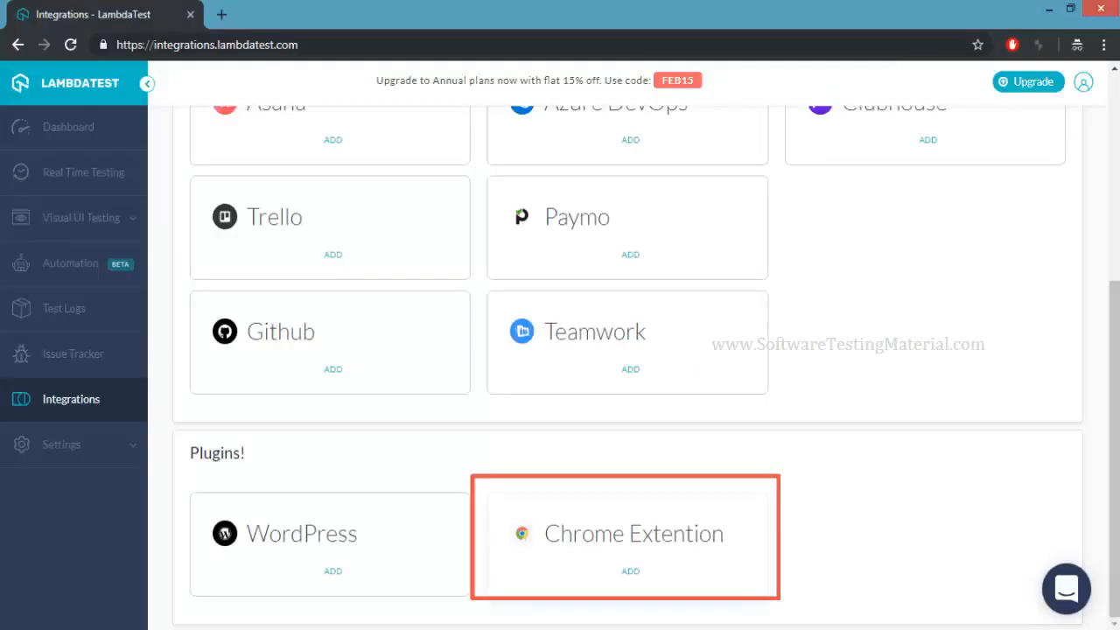
{"action": "left_click", "coordinate": [630, 571]}
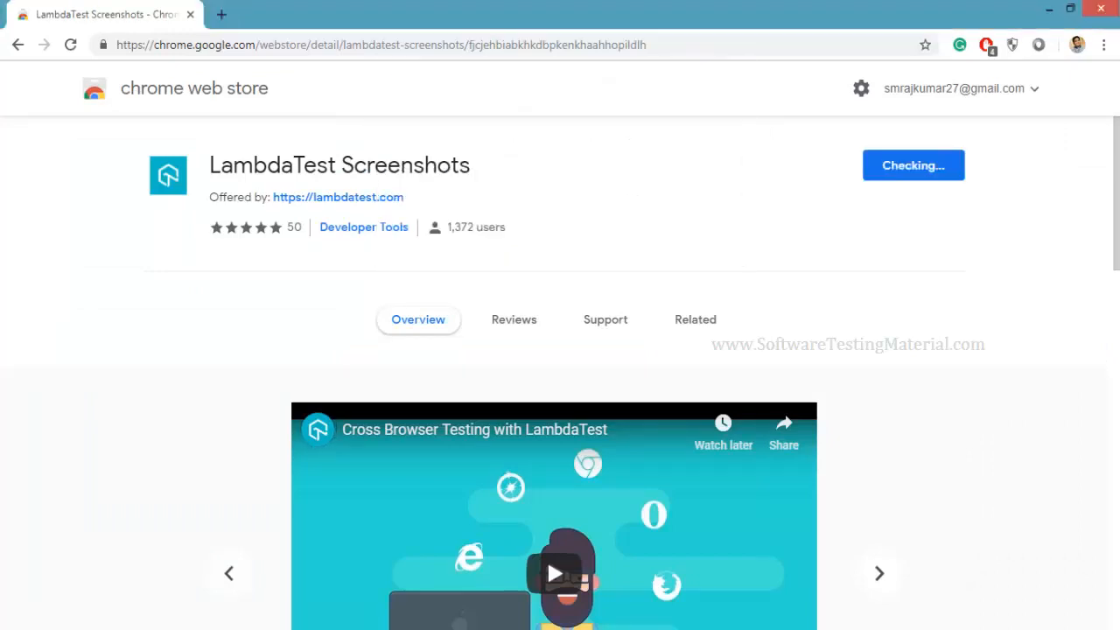
Step: Check related extensions, bring up the LambdaTest Screenshots email activation form, and return to the dashboard
{"action": "left_click", "coordinate": [694, 319]}
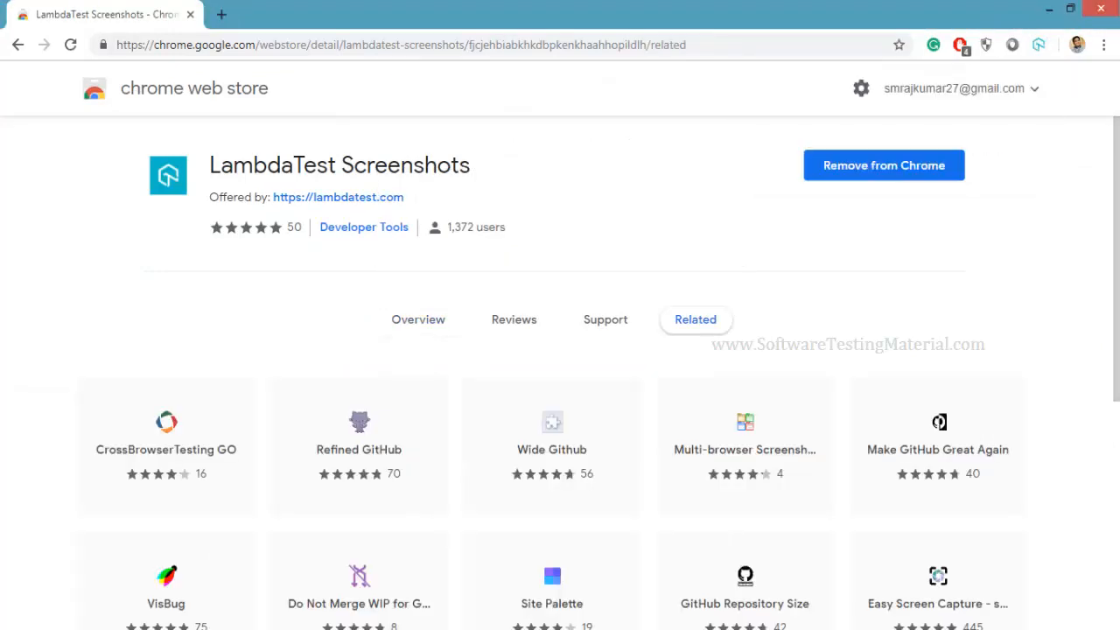
{"action": "left_click", "coordinate": [1039, 46]}
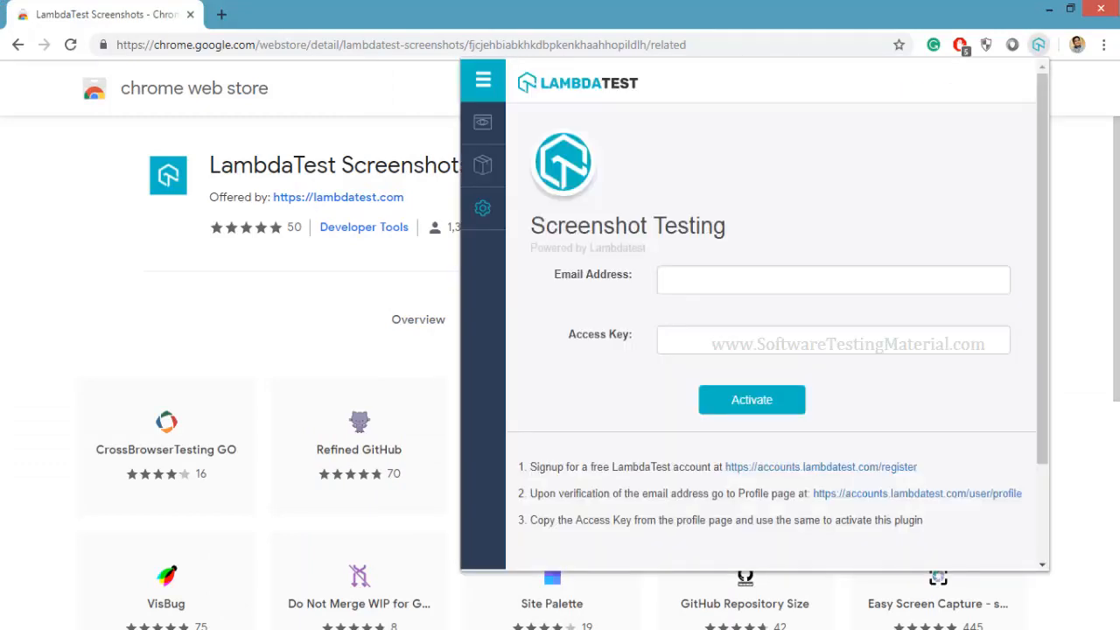
{"action": "left_click", "coordinate": [832, 280]}
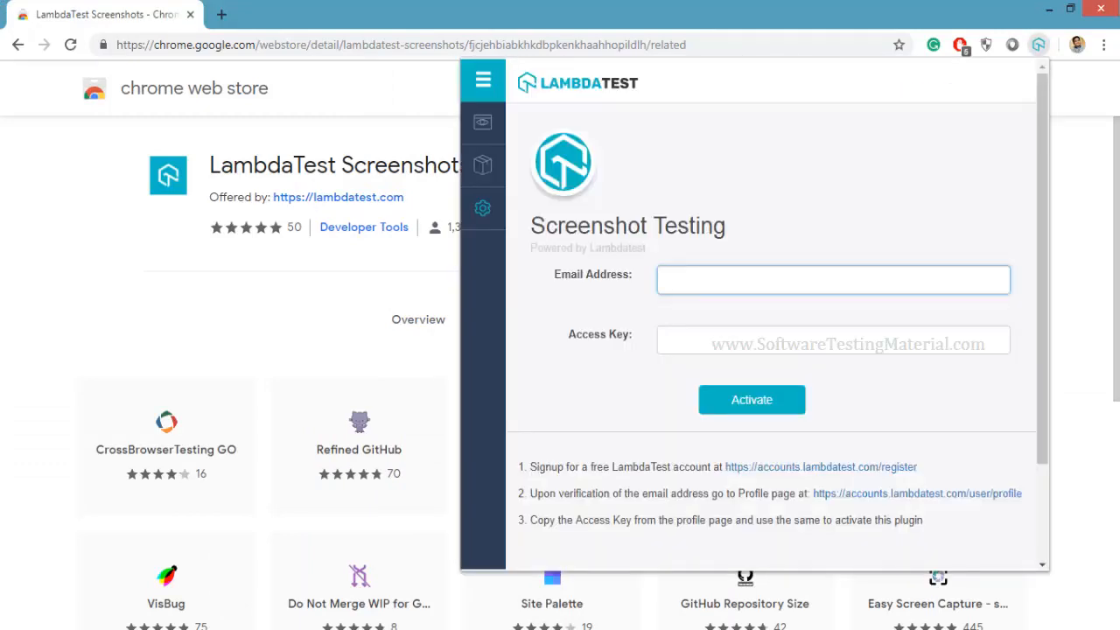
{"action": "left_click", "coordinate": [833, 280]}
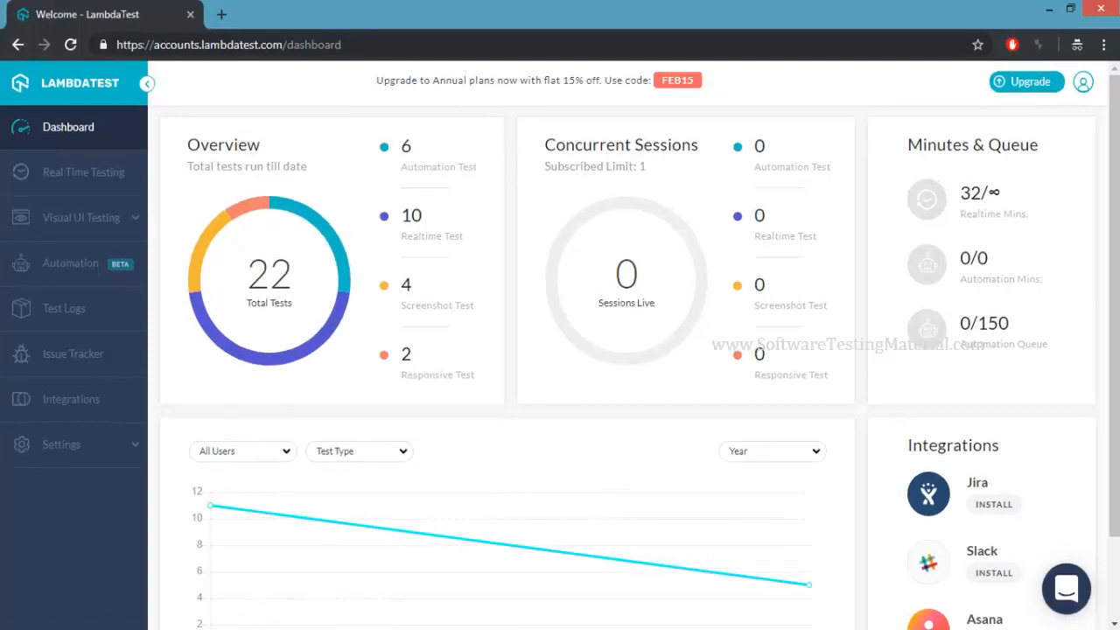
Step: Start a new conversation in the support chat bubble over the dashboard
{"action": "left_click", "coordinate": [1065, 587]}
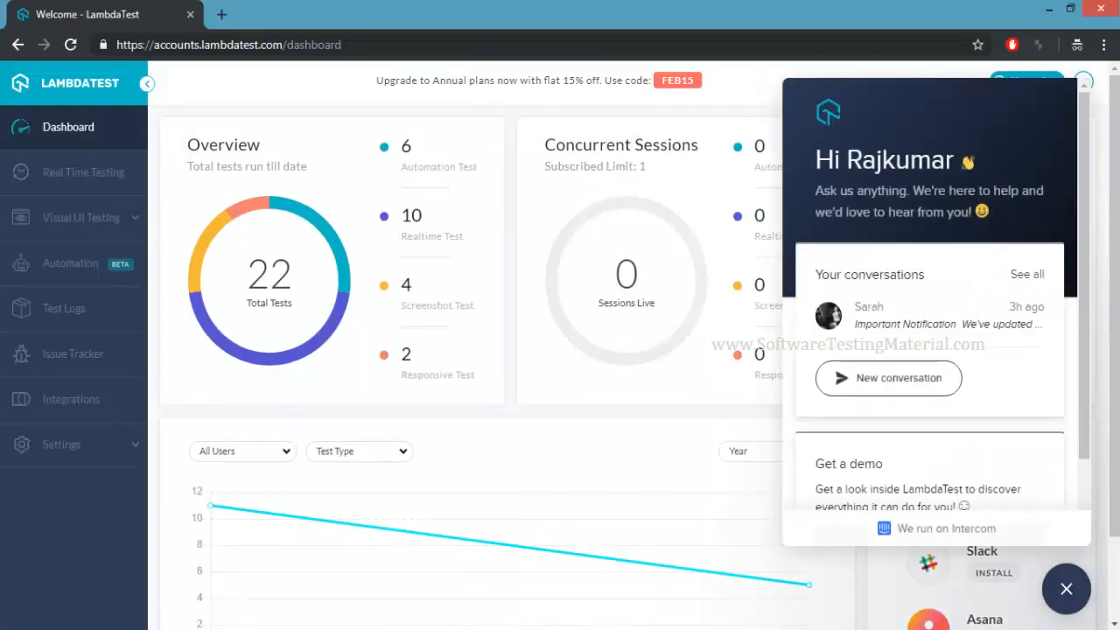
{"action": "left_click", "coordinate": [889, 378]}
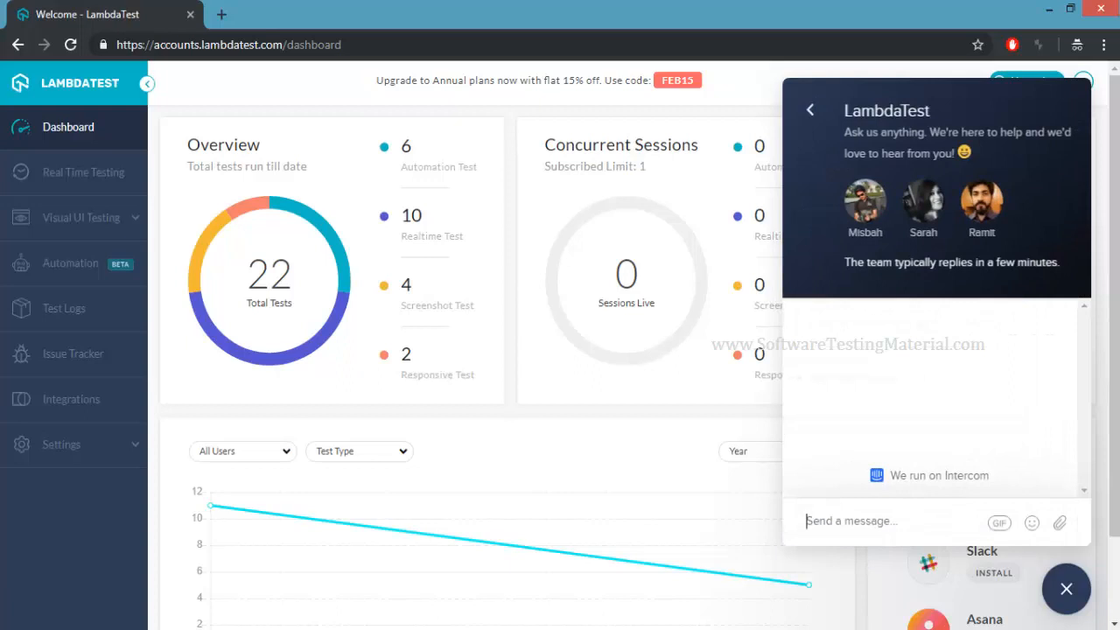